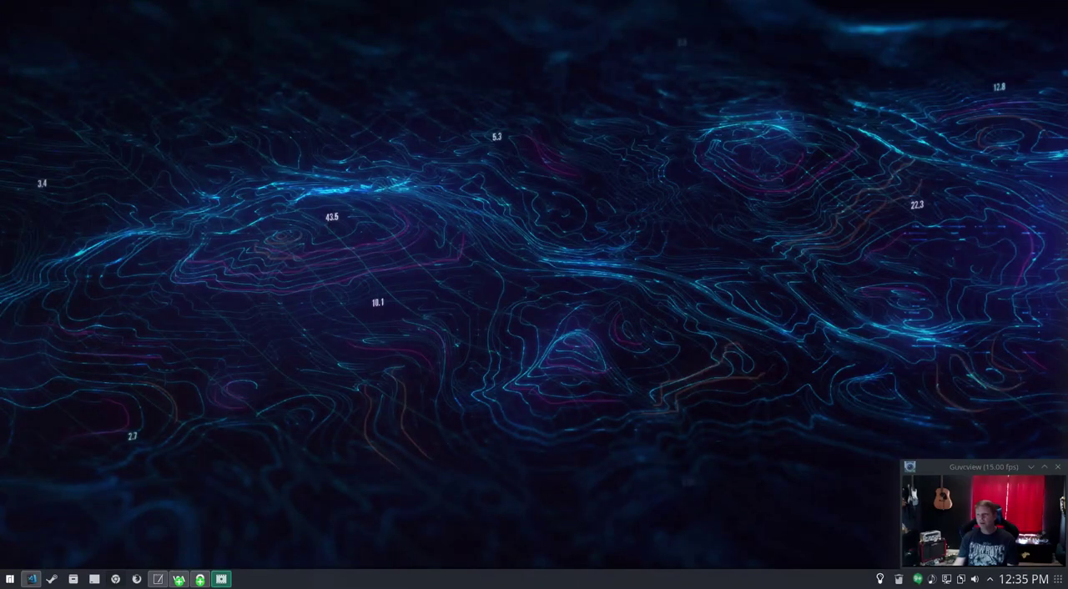
Show the GeoPortal package.json in the editor and review its scripts and devDependencies.
left_click(30, 578)
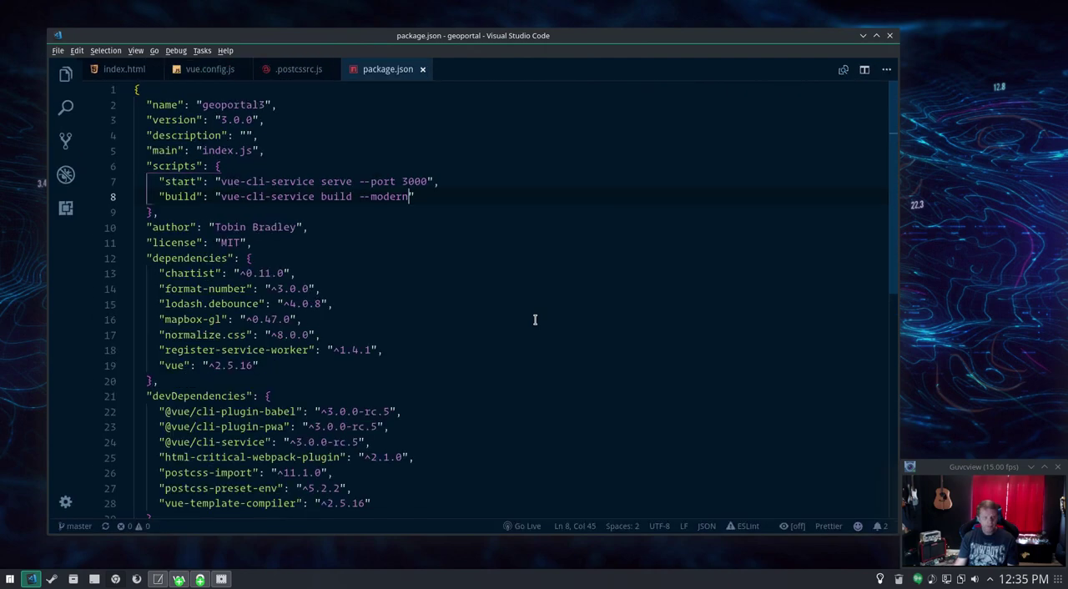
scroll("down", 3)
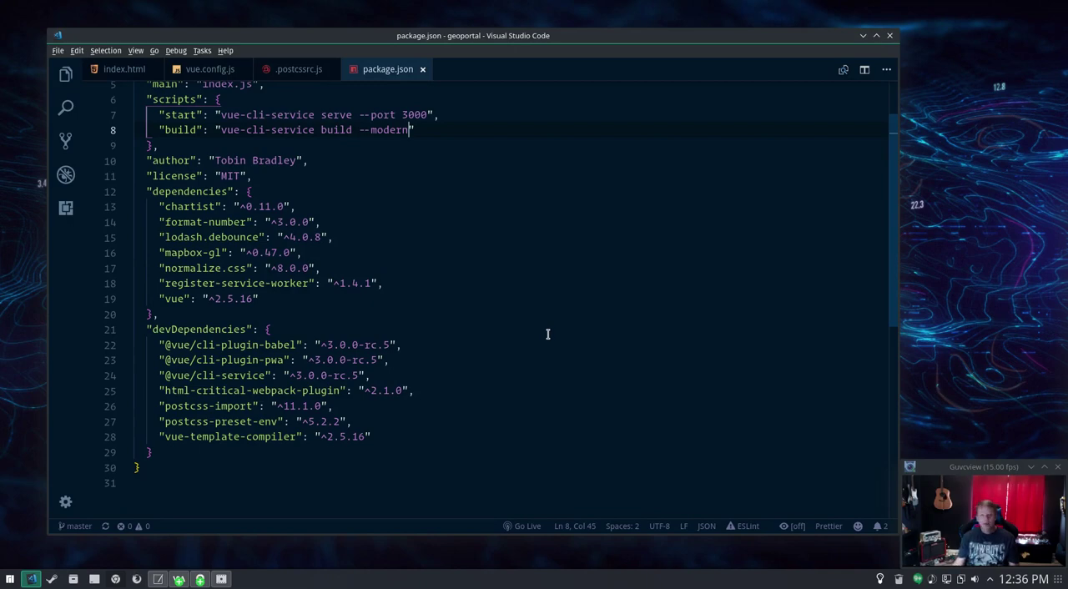
mouse_move(167, 409)
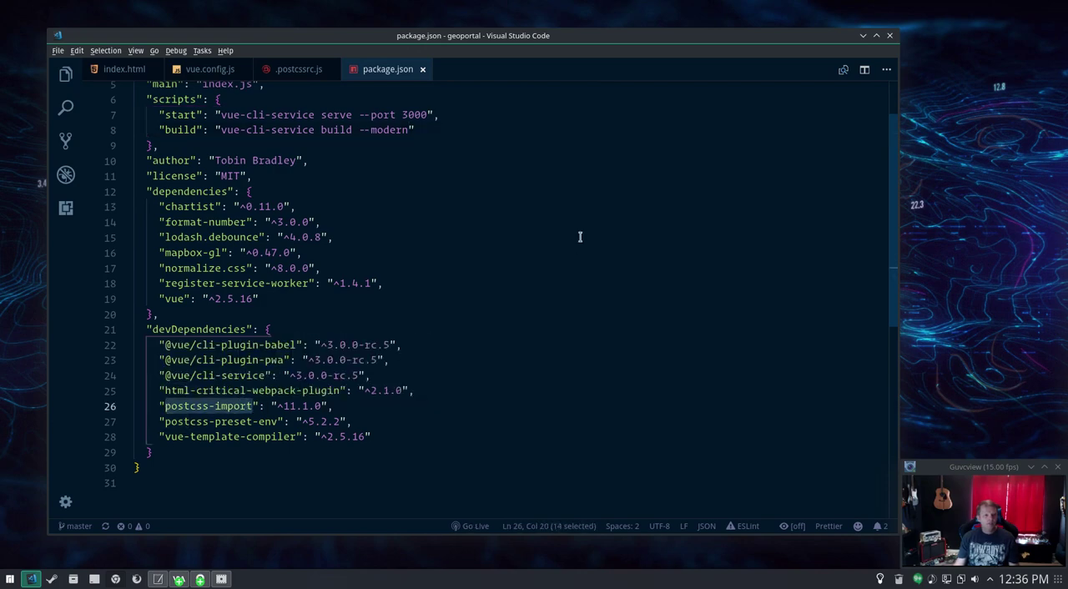
mouse_move(297, 68)
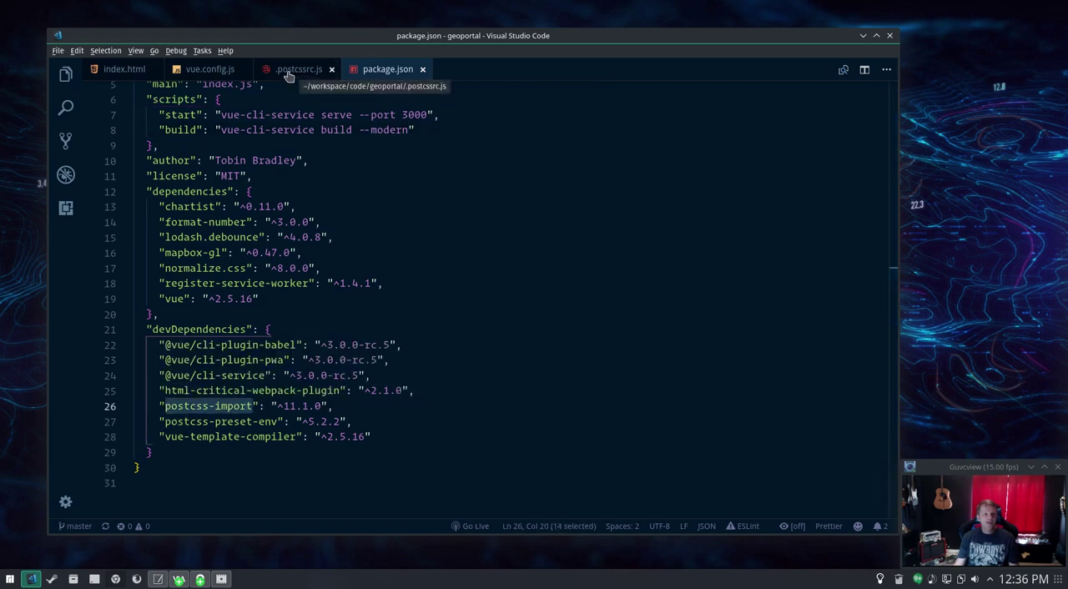
Review the postcss-import plugin setting, browse main.css imports, then return to postcssrc.js.
left_click(297, 68)
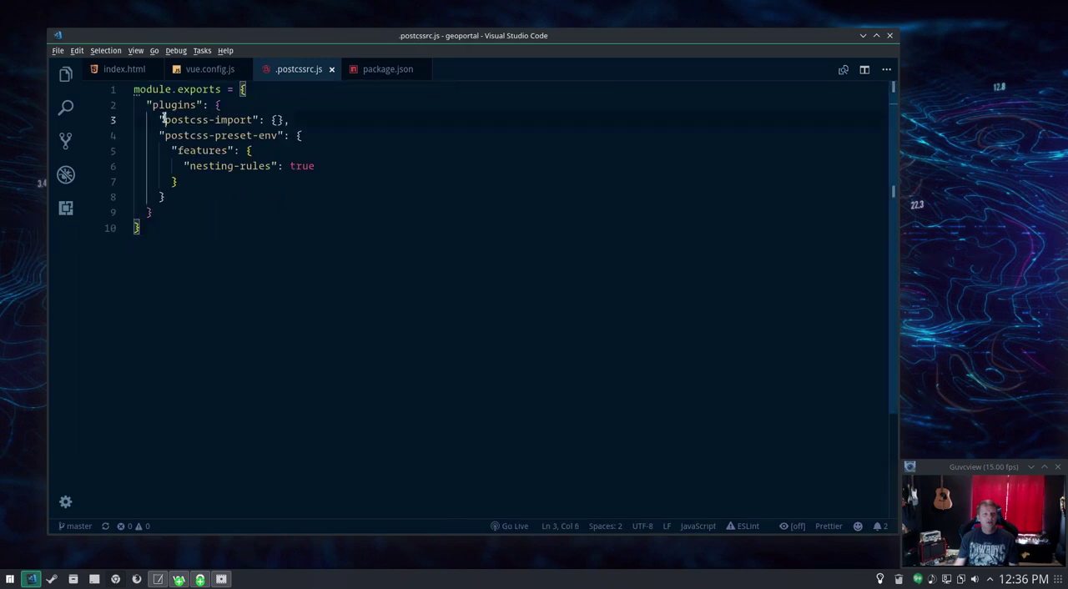
double_click(208, 120)
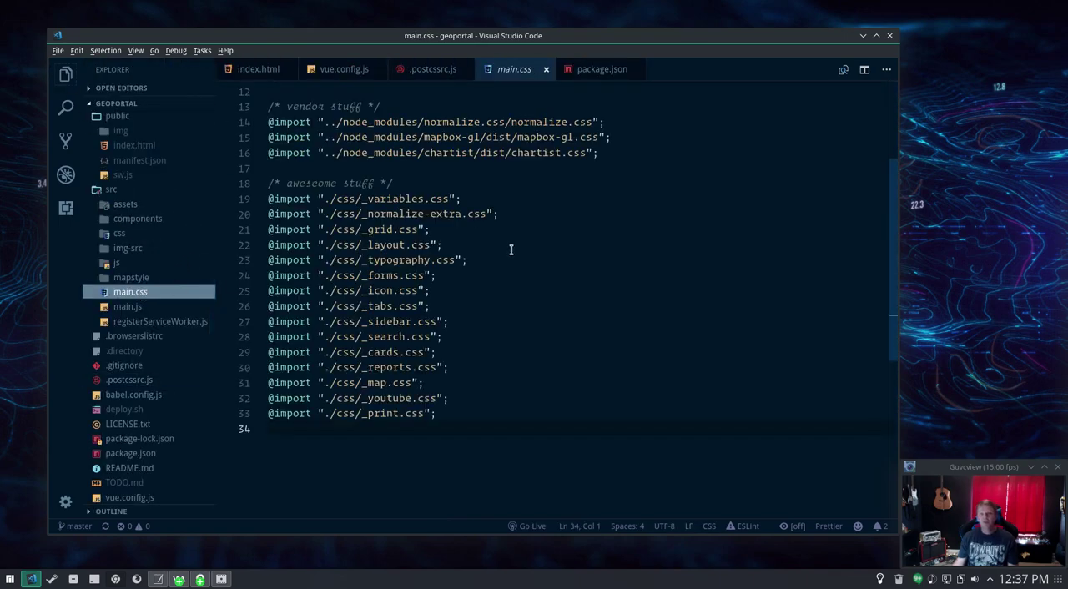
double_click(392, 198)
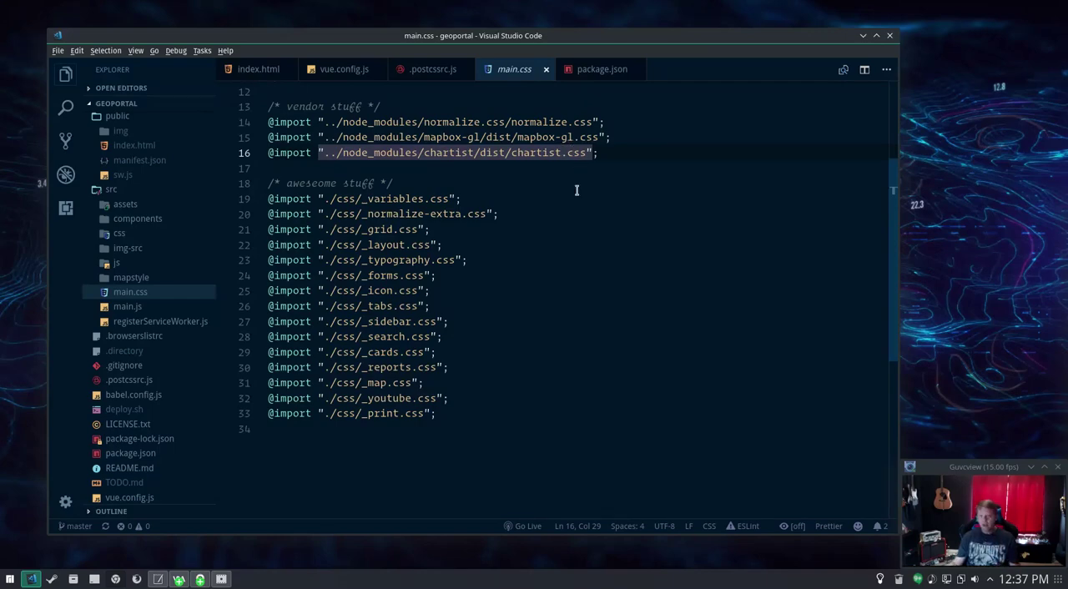
mouse_move(384, 234)
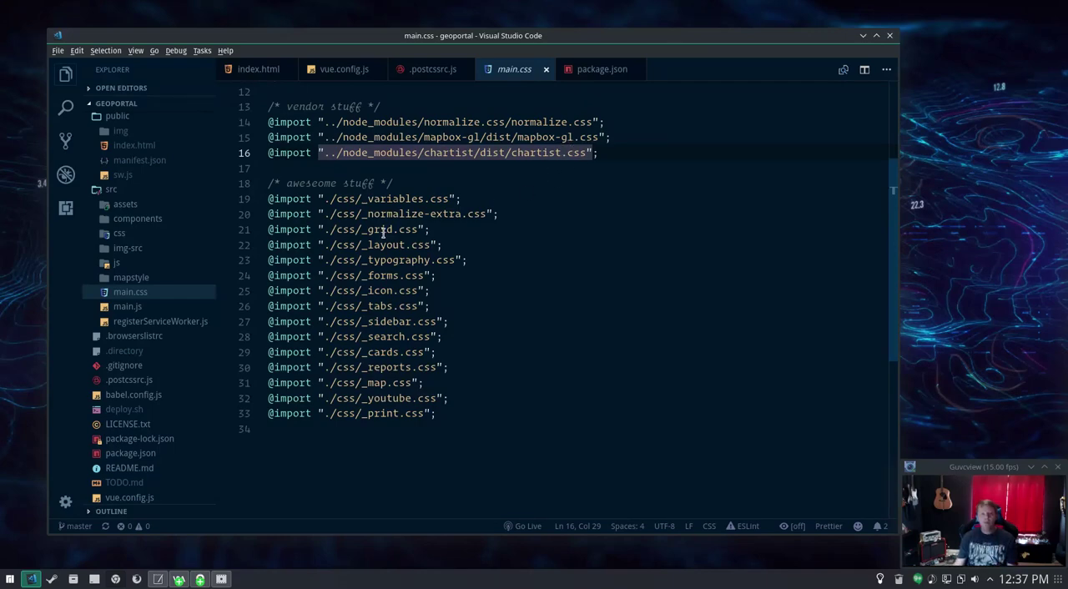
left_click(432, 69)
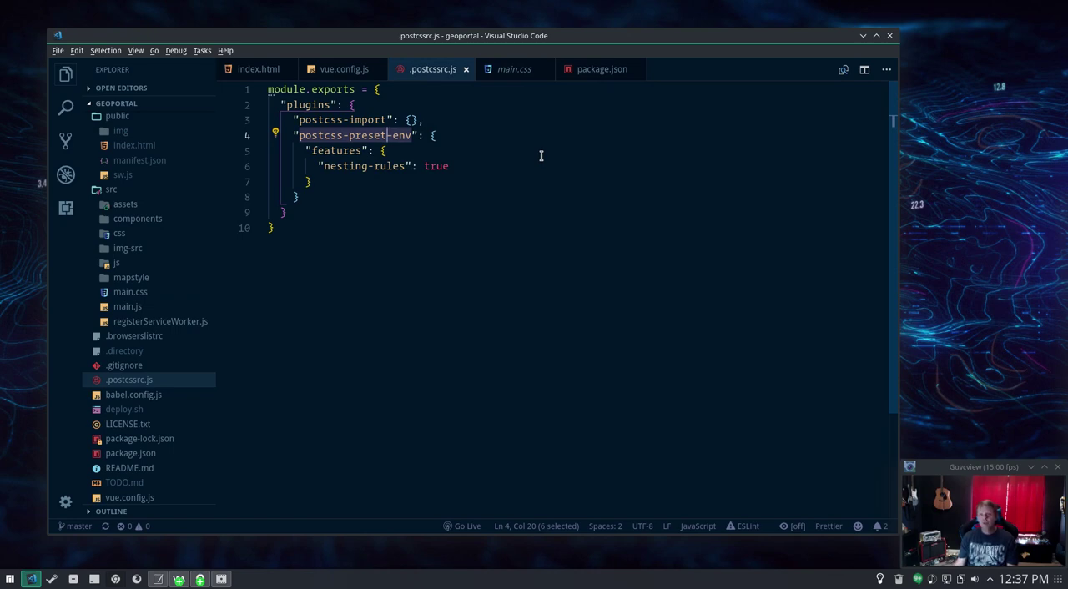
mouse_move(557, 151)
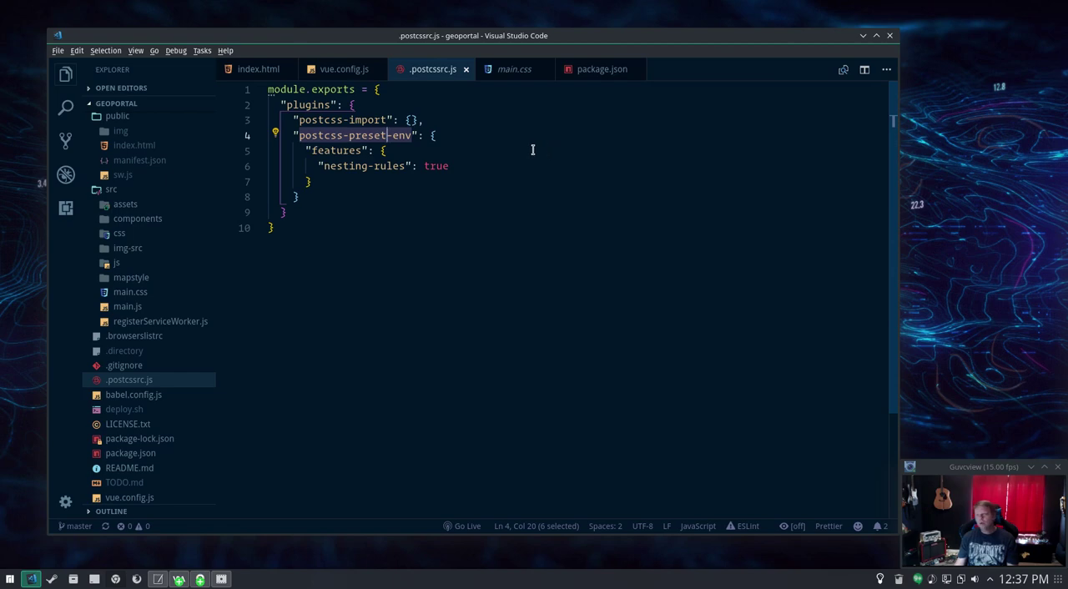
mouse_move(498, 139)
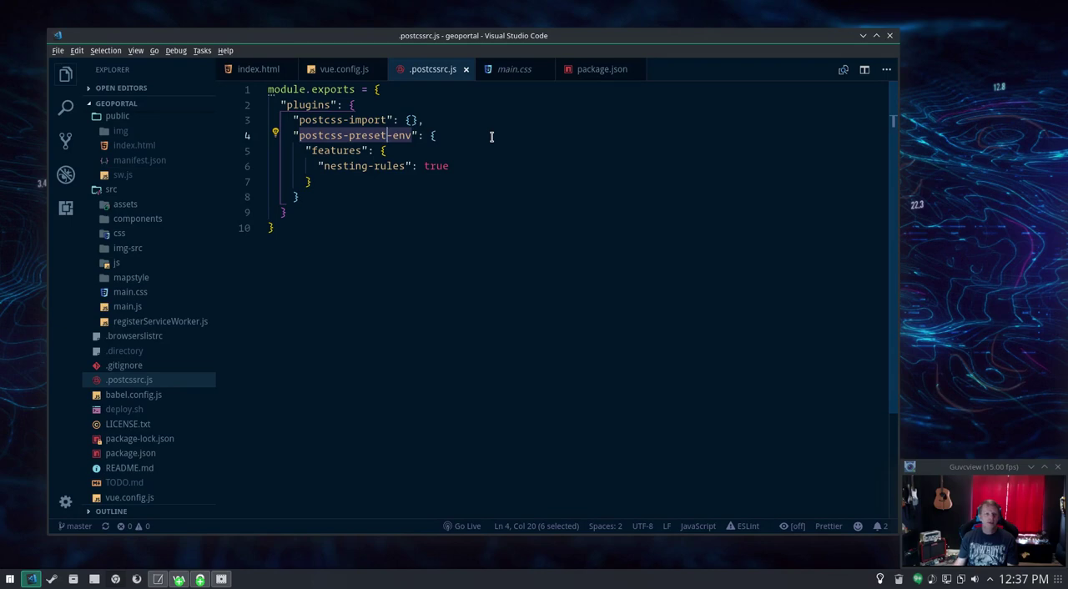
Review the _youtube.css stylesheet from the css folder and close it again.
left_click(119, 234)
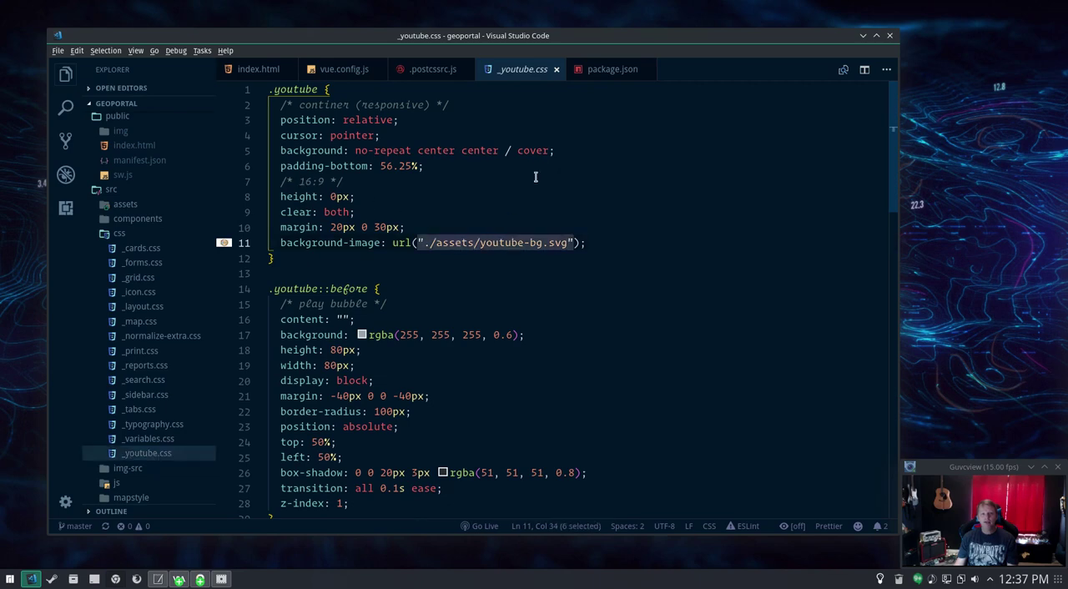
left_click(527, 181)
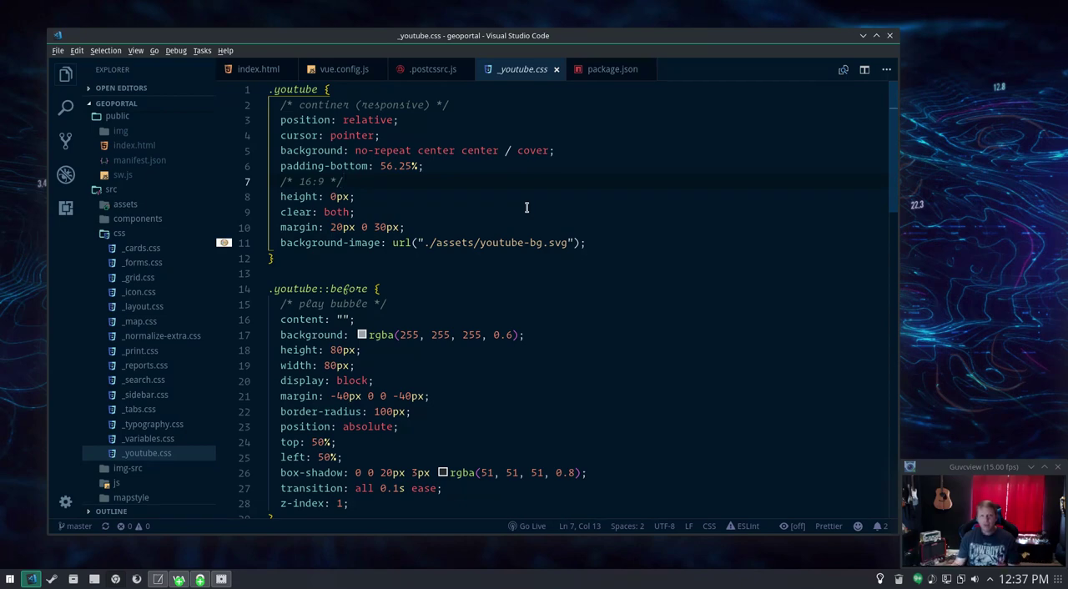
mouse_move(447, 225)
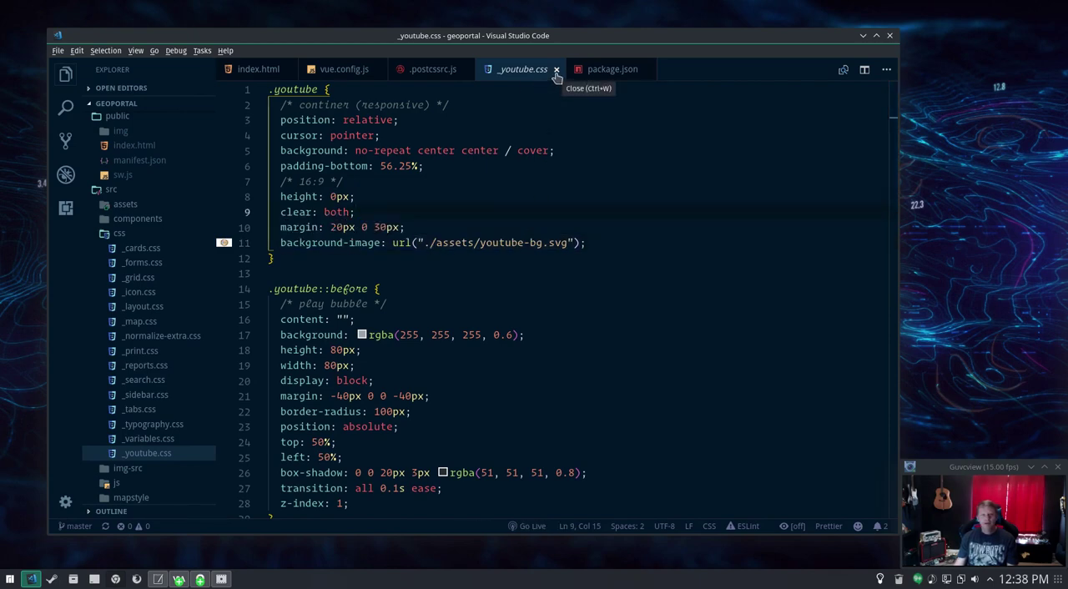
left_click(556, 69)
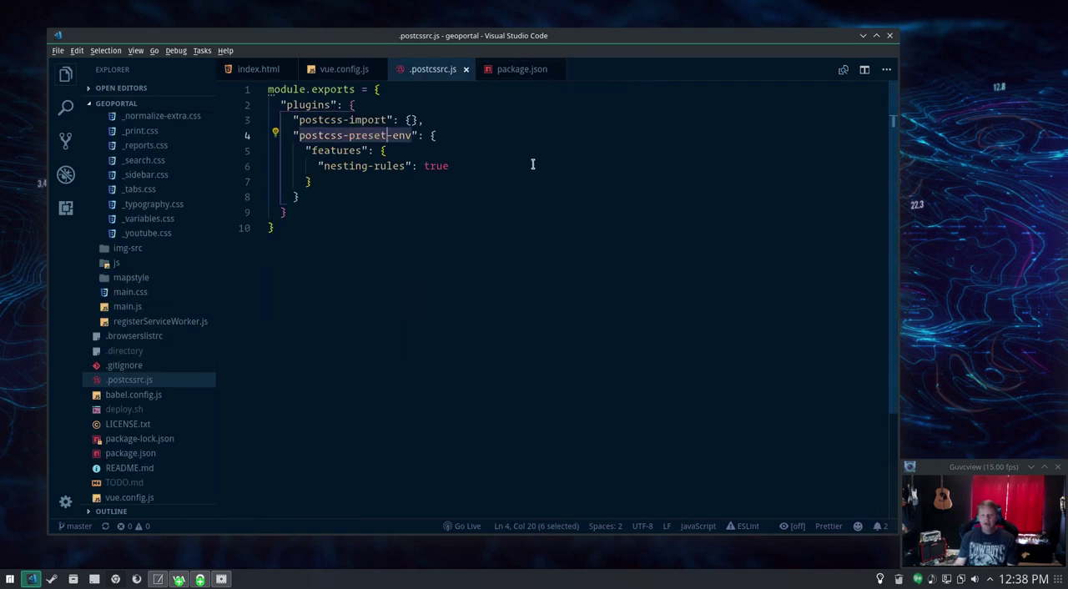
Highlight 'modern' in the package.json build script.
left_click(521, 68)
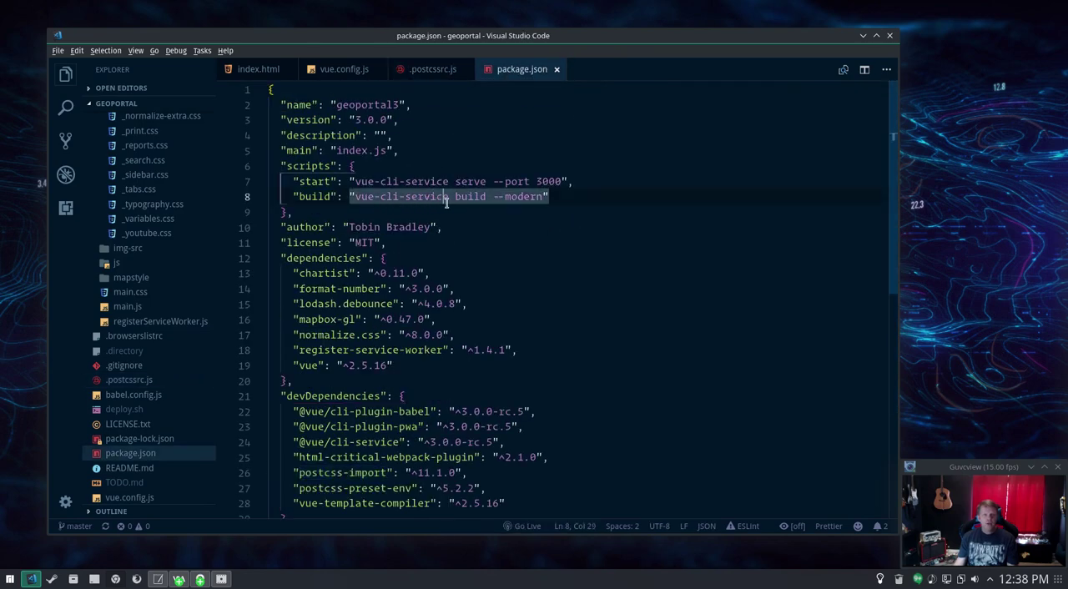
double_click(523, 197)
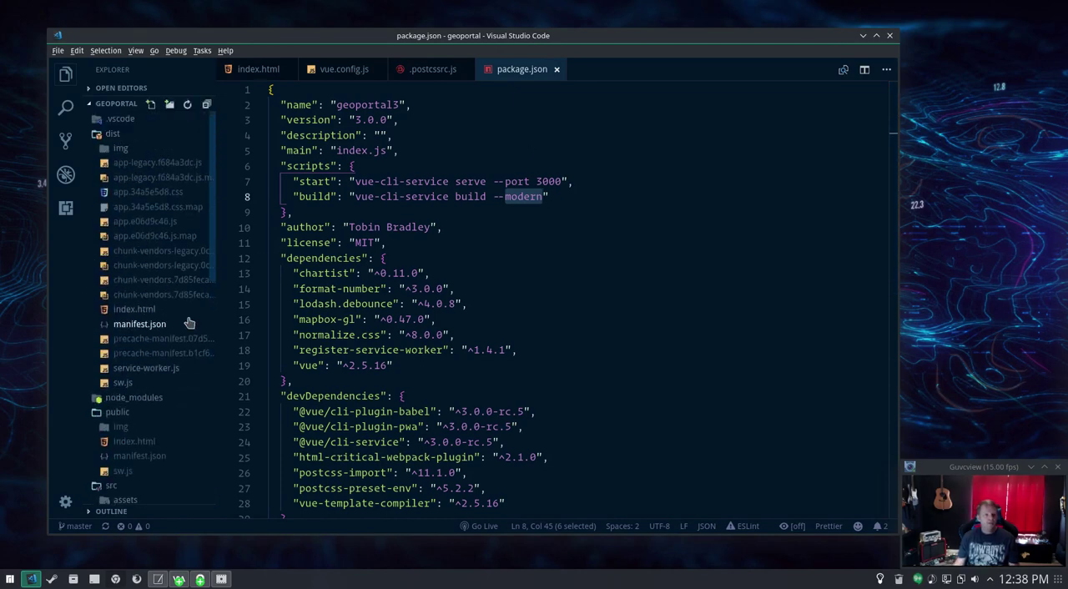
mouse_move(166, 266)
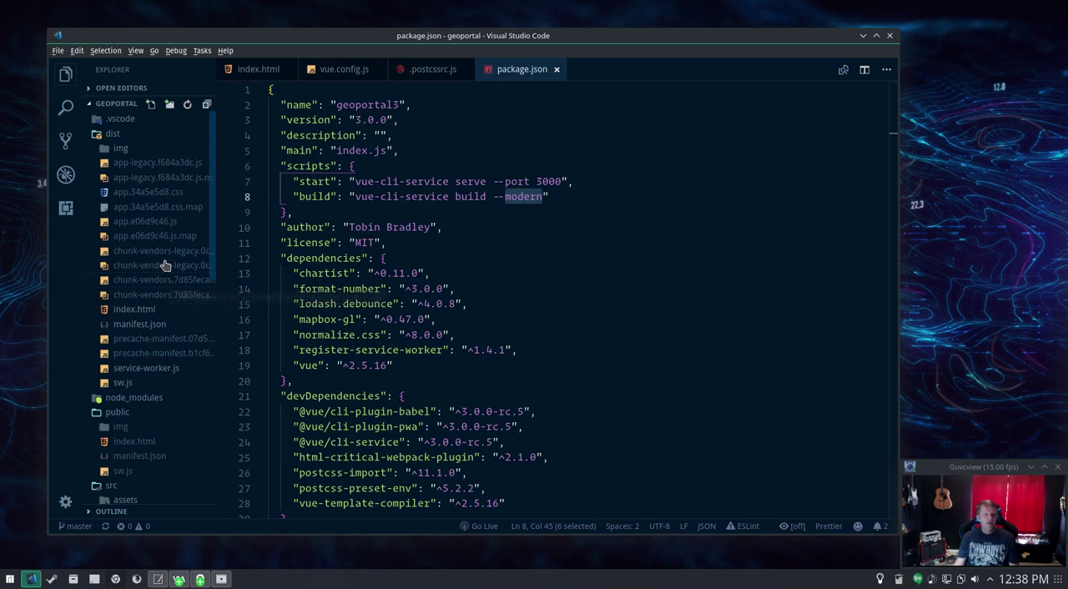
mouse_move(164, 270)
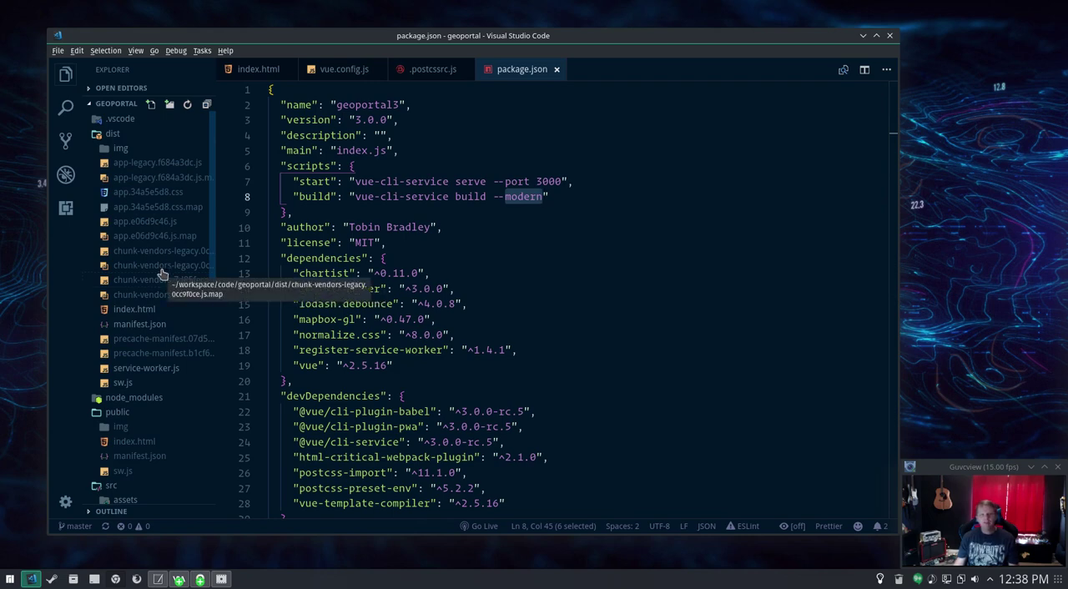
mouse_move(153, 200)
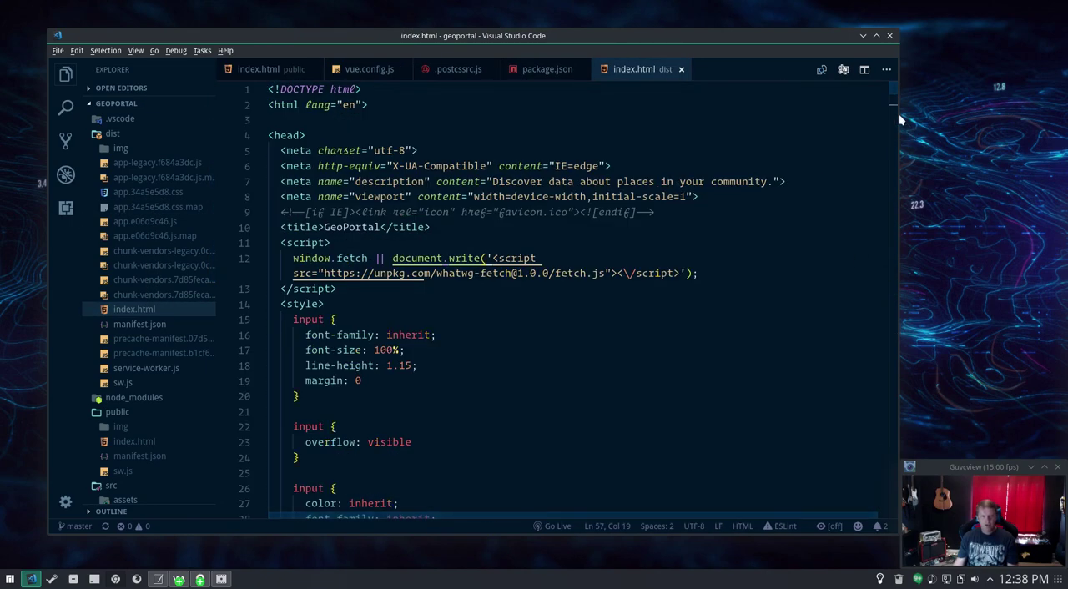
scroll("down", 3)
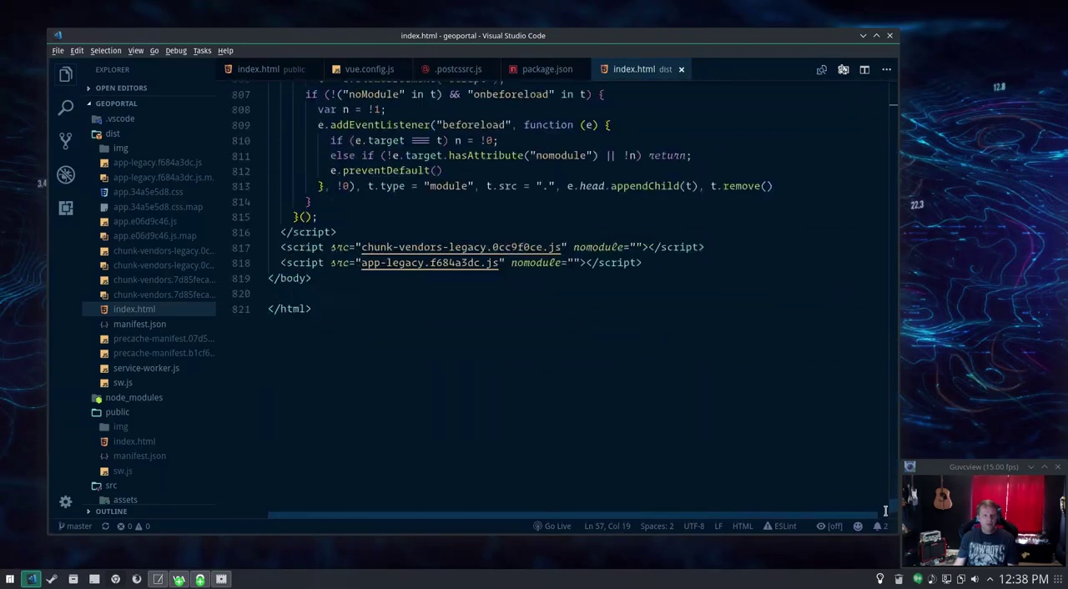
scroll("up", 3)
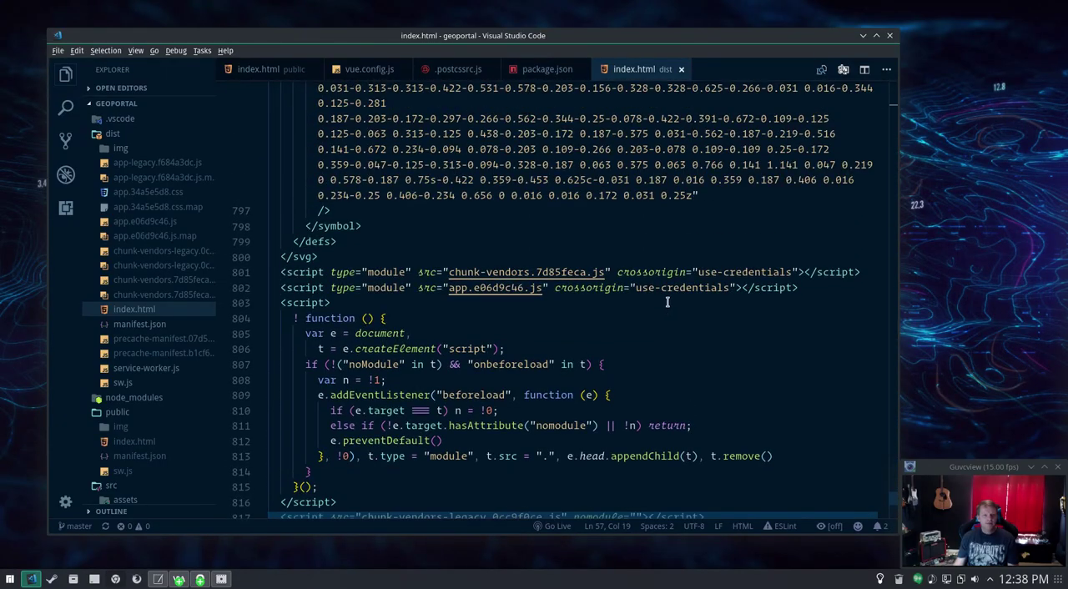
scroll("up", 3)
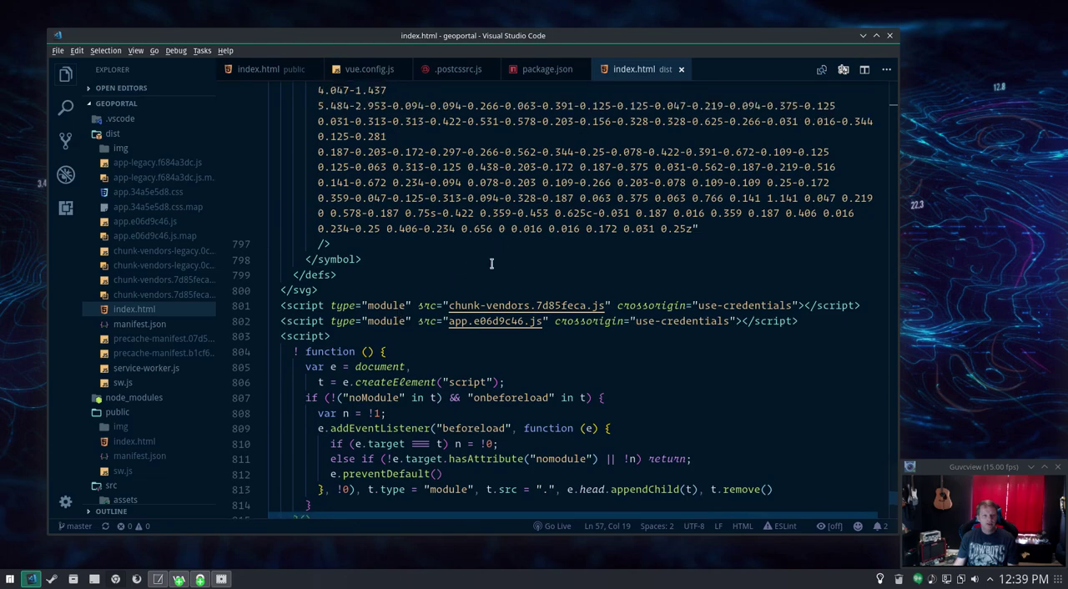
mouse_move(788, 304)
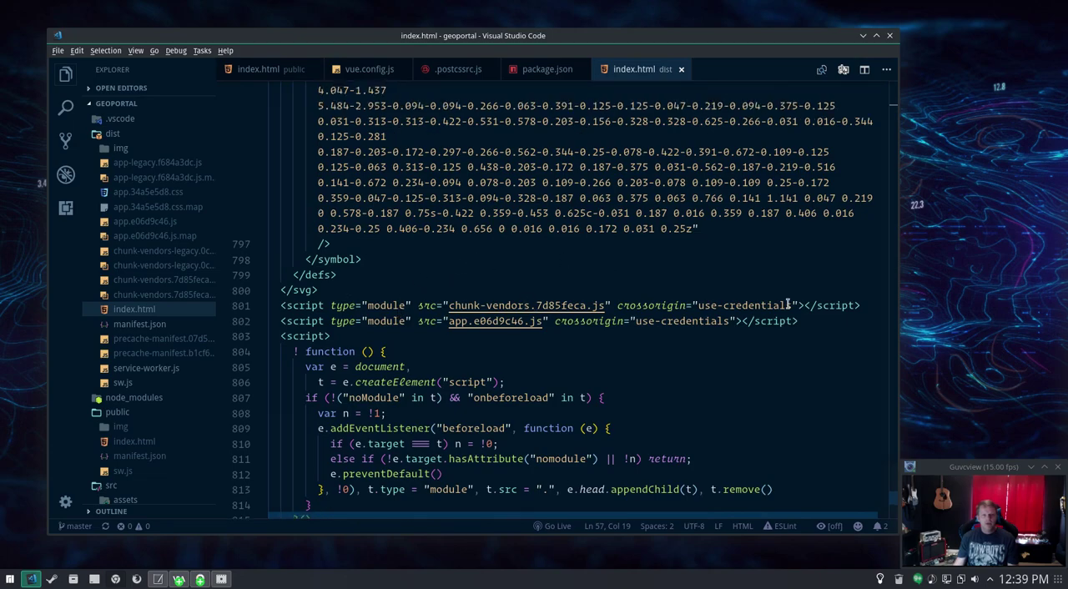
scroll("up", 3)
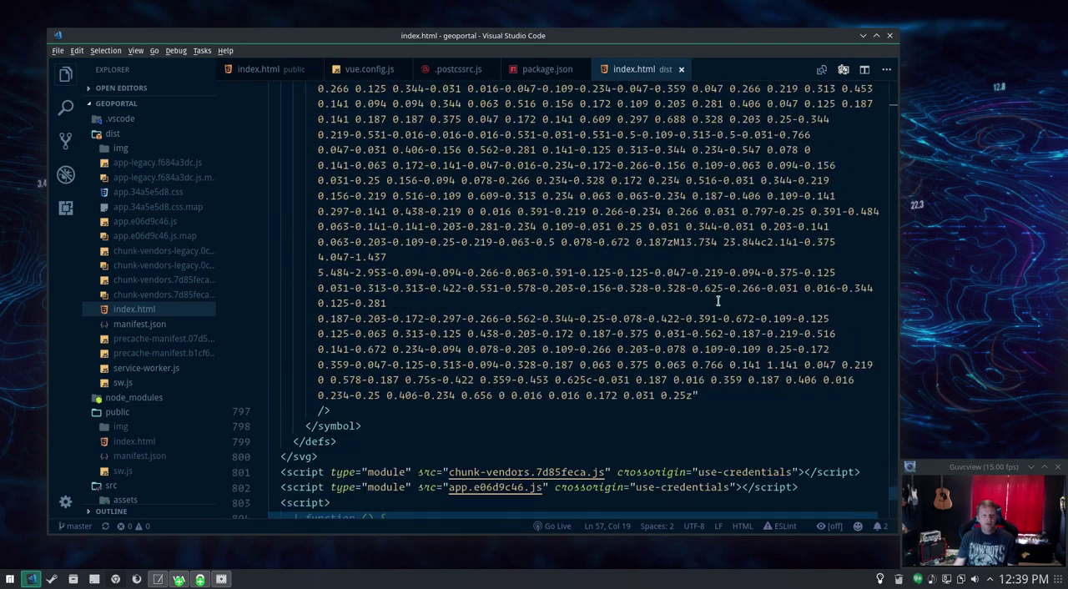
scroll("down", 3)
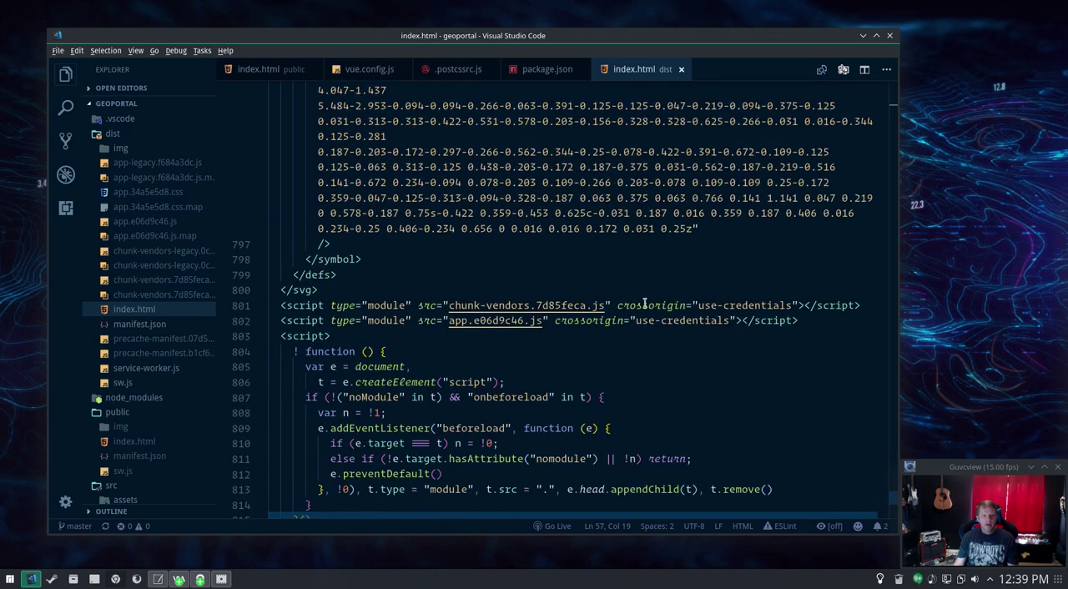
double_click(386, 304)
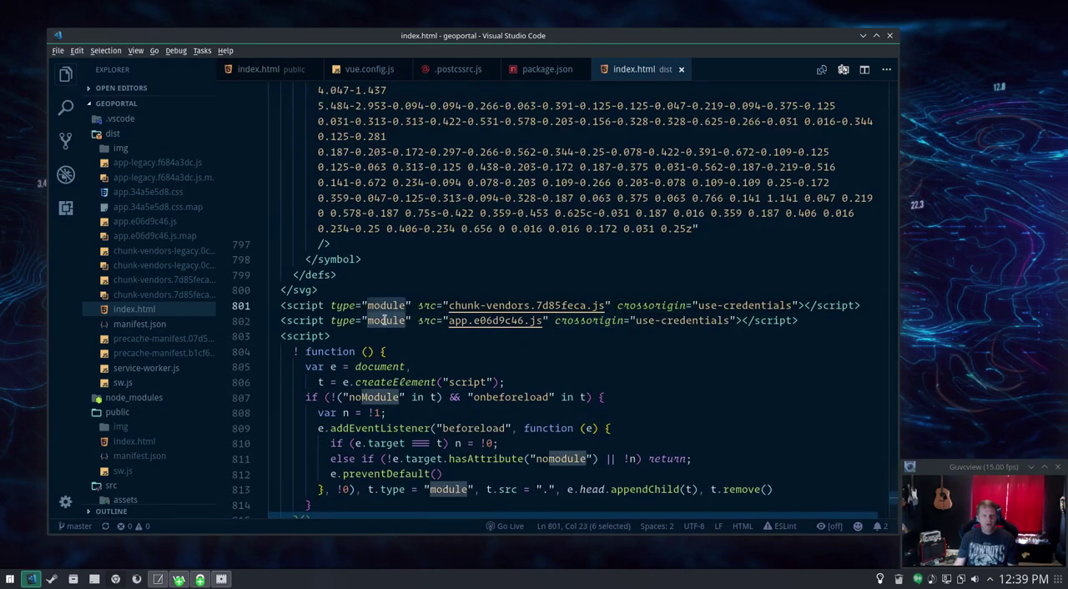
left_click(631, 361)
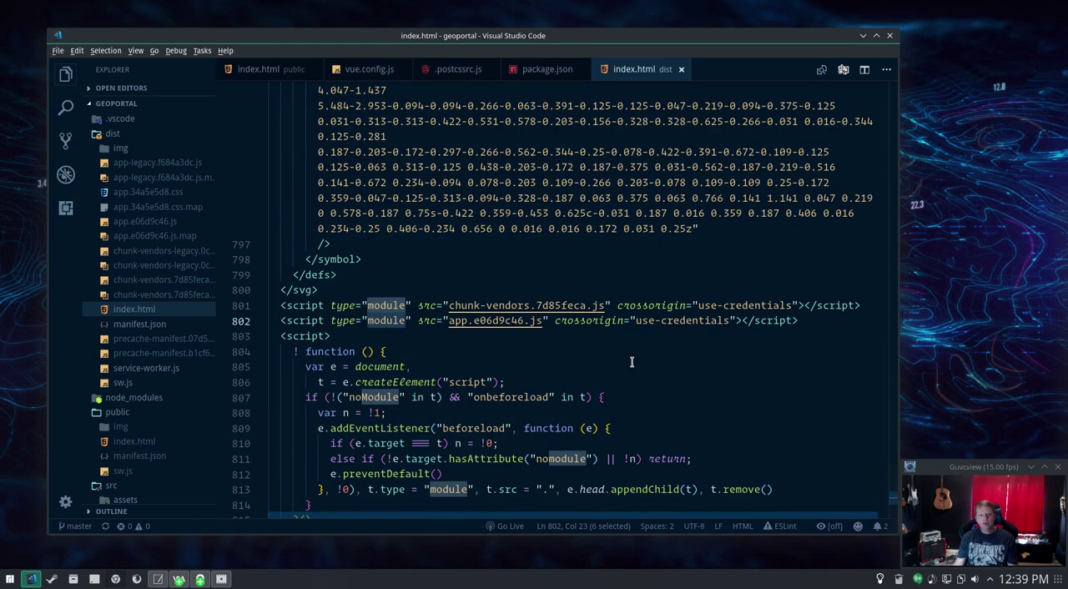
scroll("down", 3)
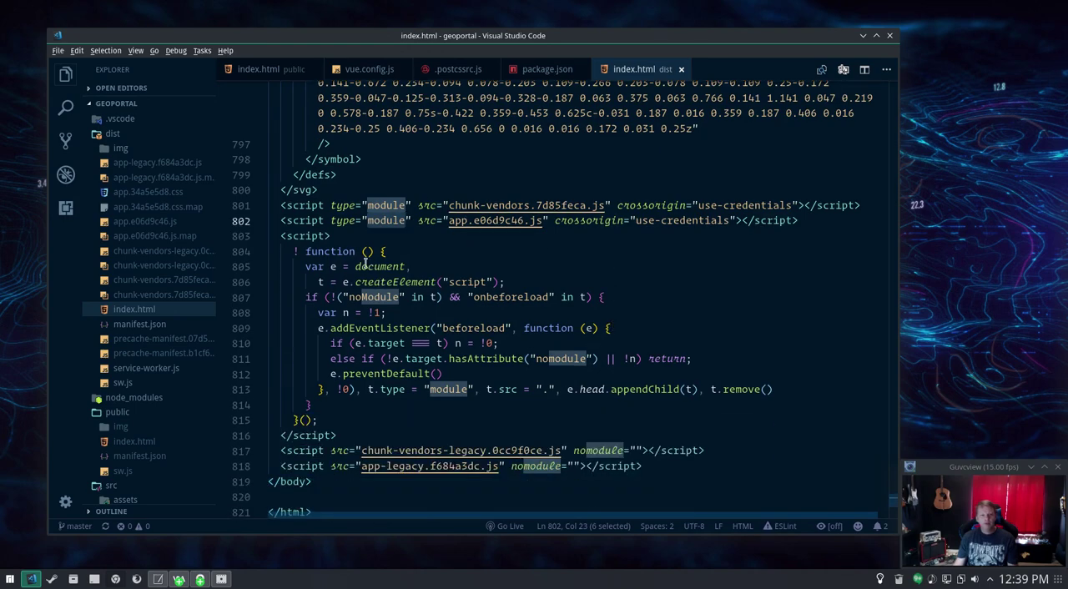
mouse_move(641, 315)
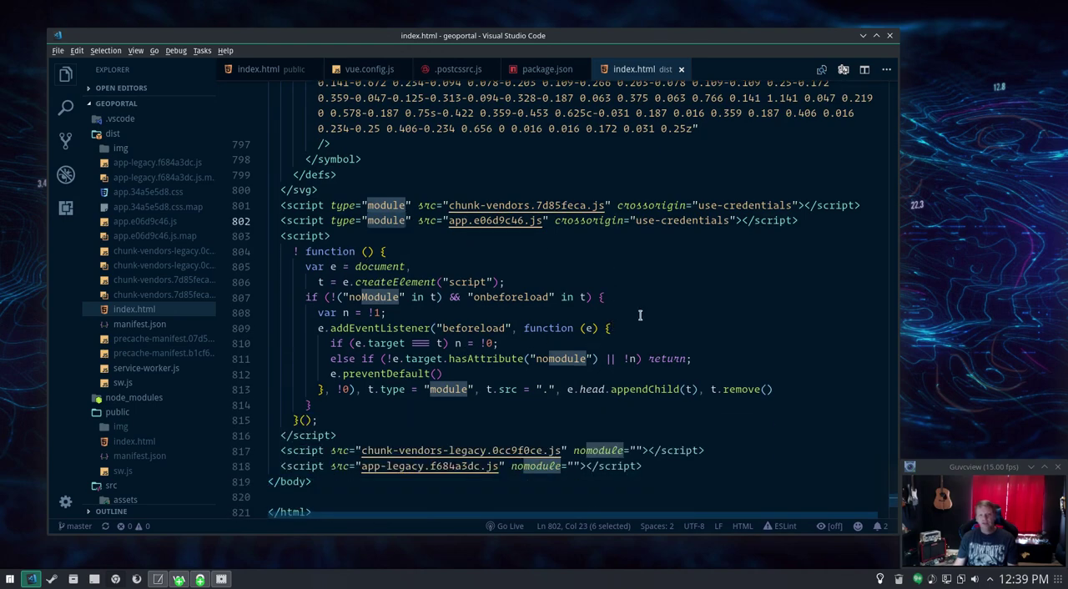
scroll("up", 3)
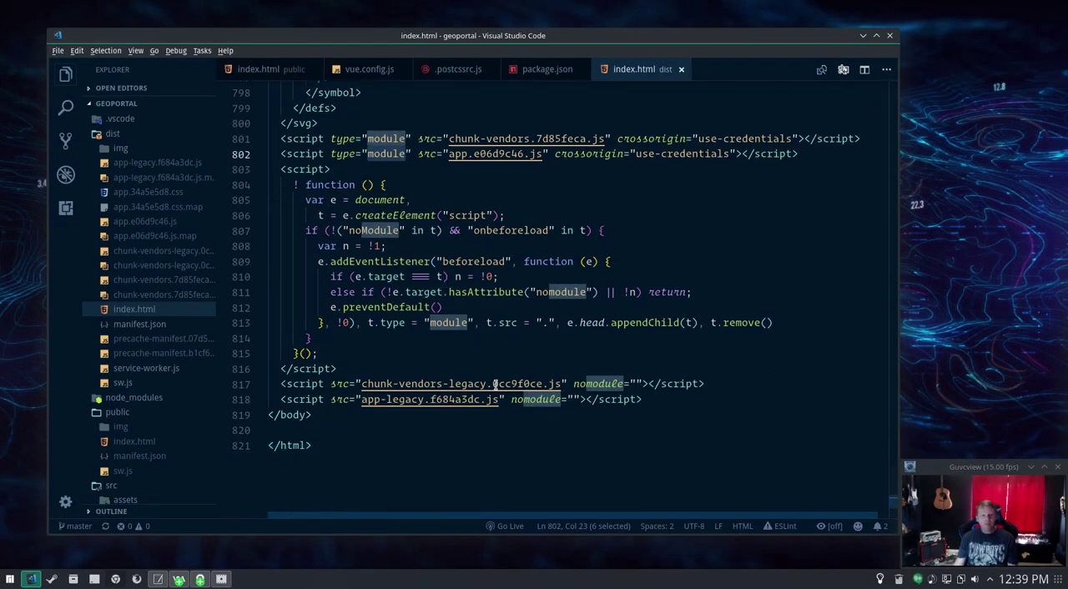
mouse_move(637, 292)
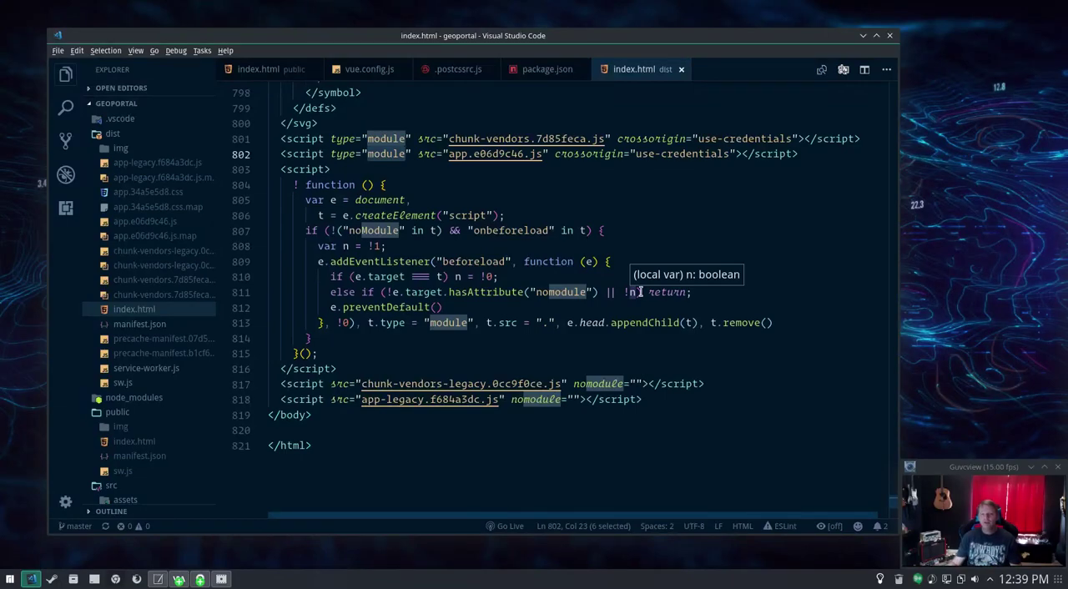
scroll("up", 3)
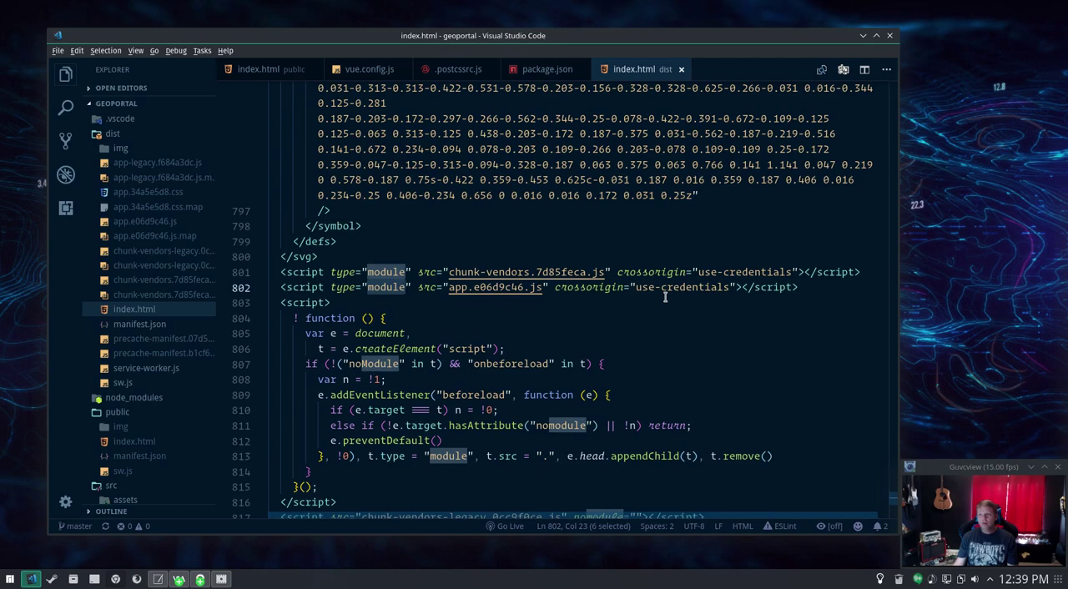
scroll("down", 3)
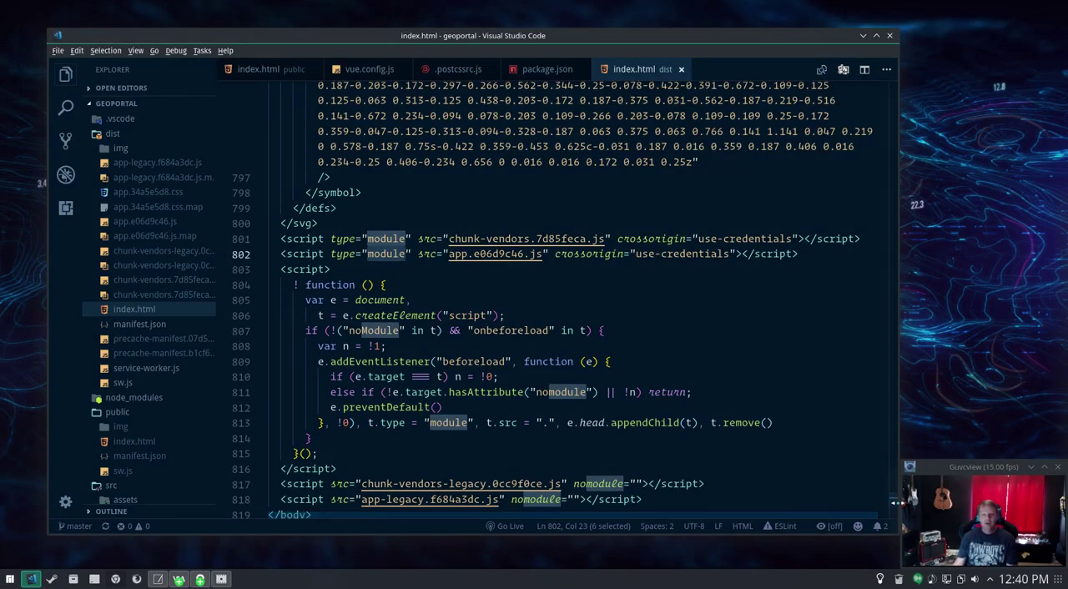
scroll("up", 3)
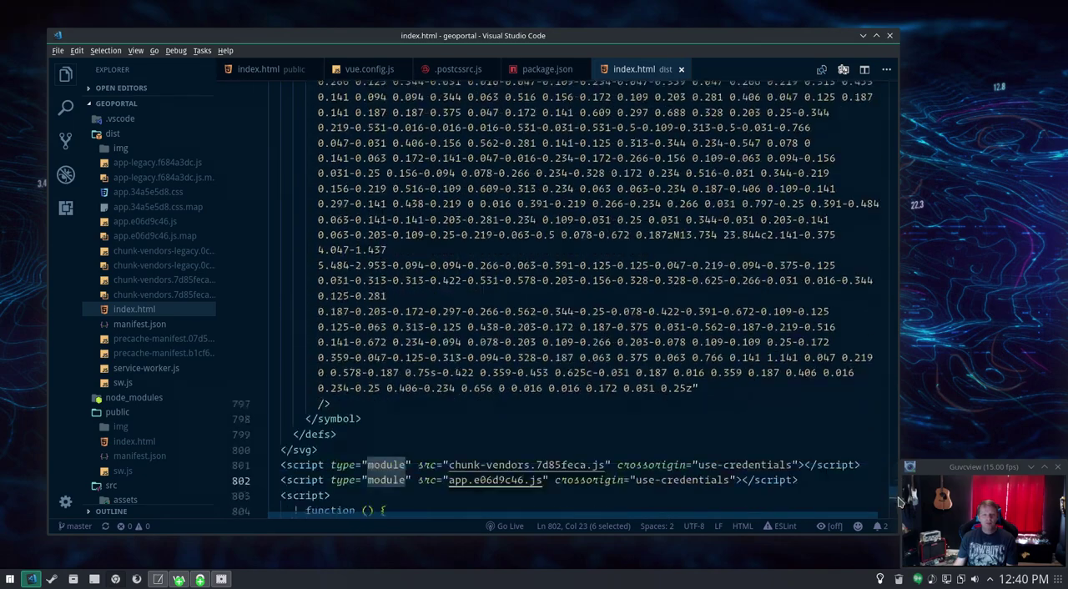
scroll("down", 3)
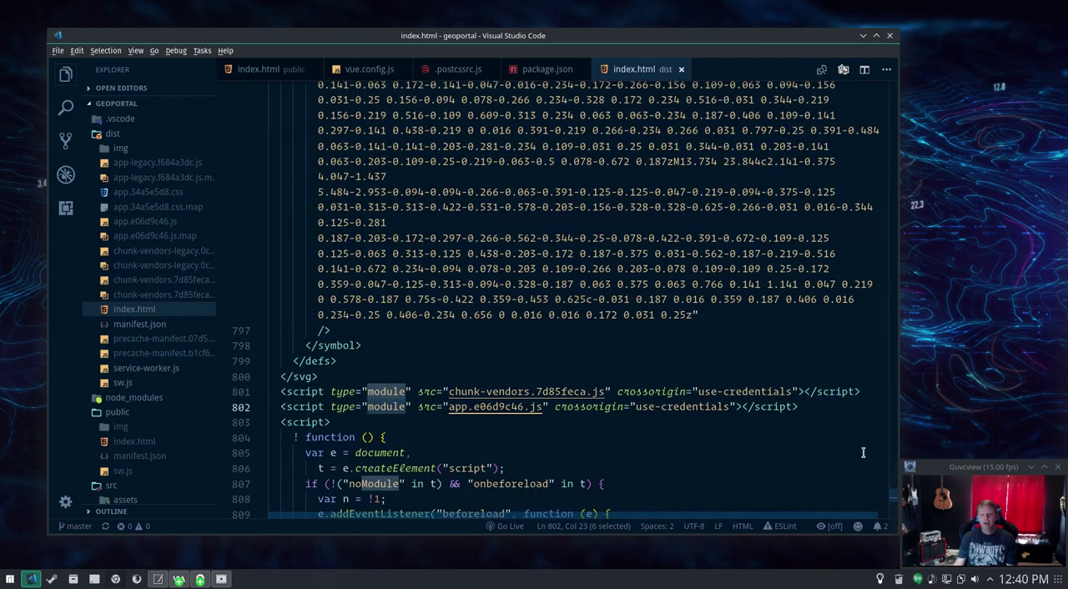
mouse_move(894, 501)
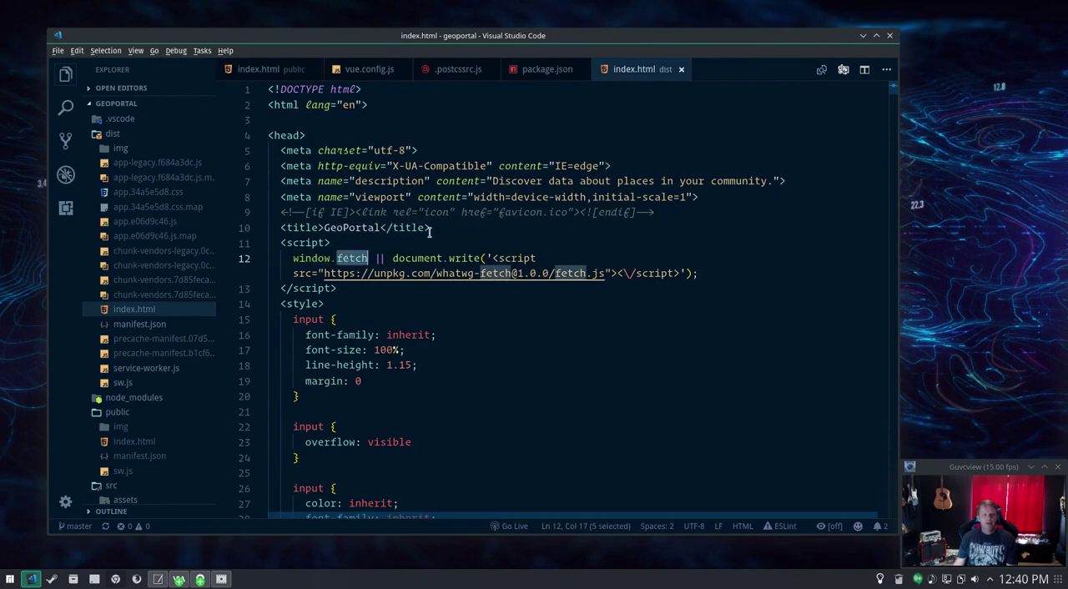
left_click(325, 304)
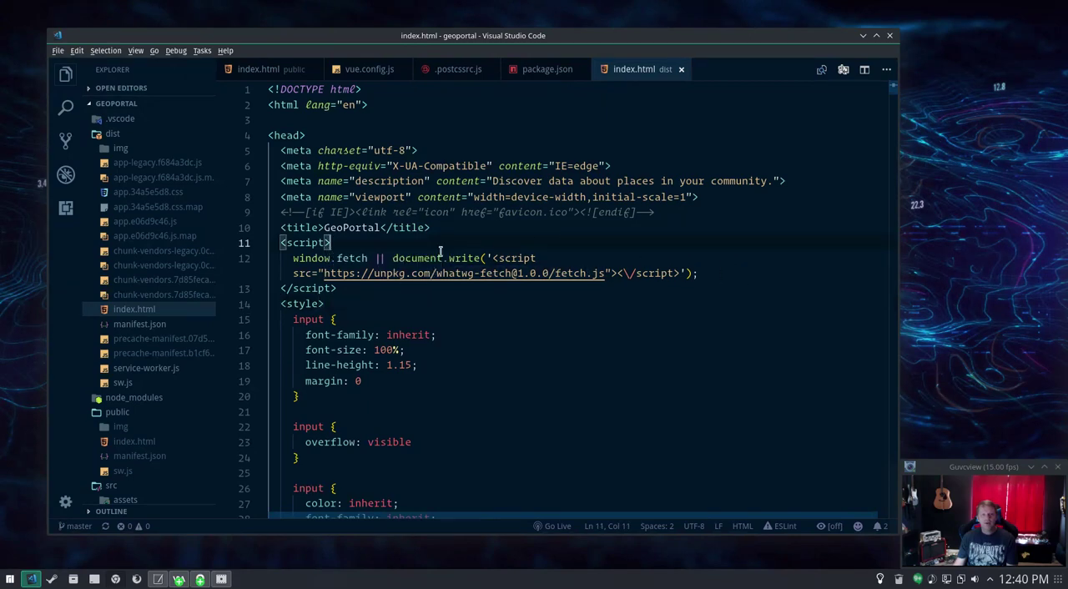
mouse_move(554, 316)
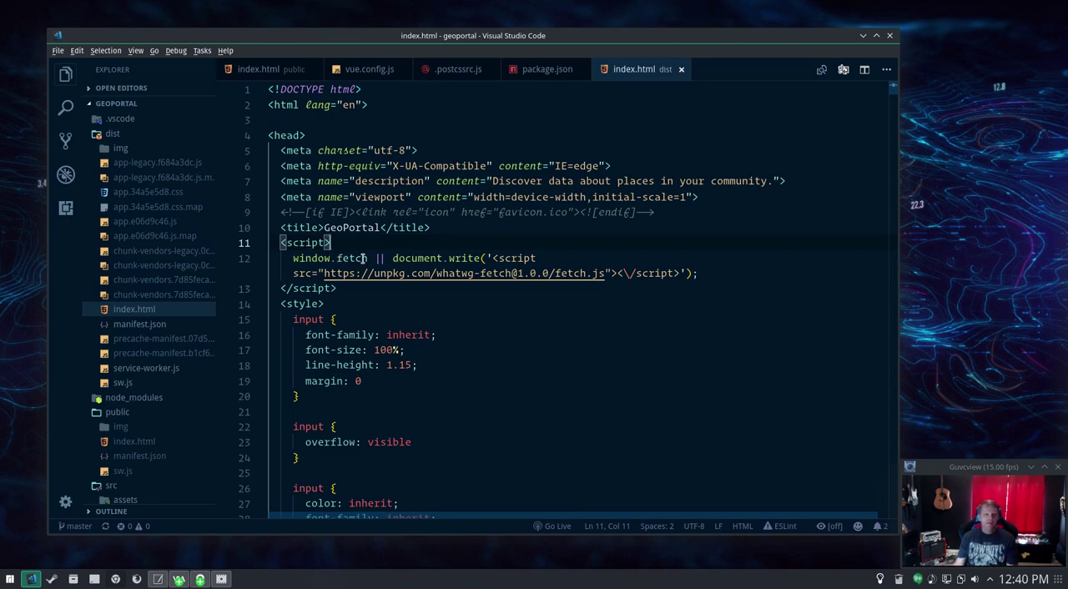
double_click(350, 257)
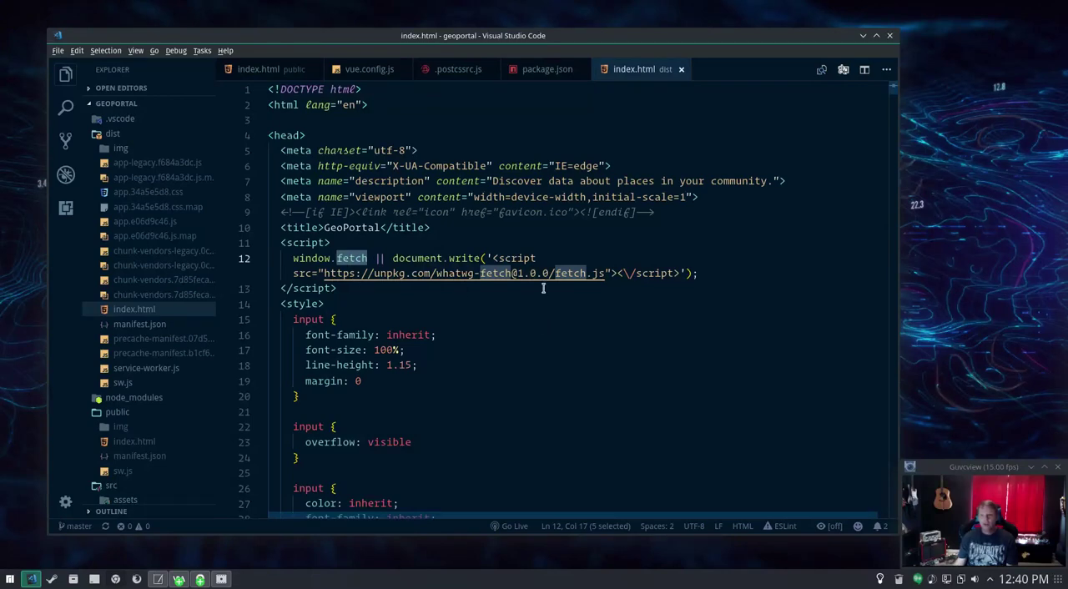
mouse_move(635, 295)
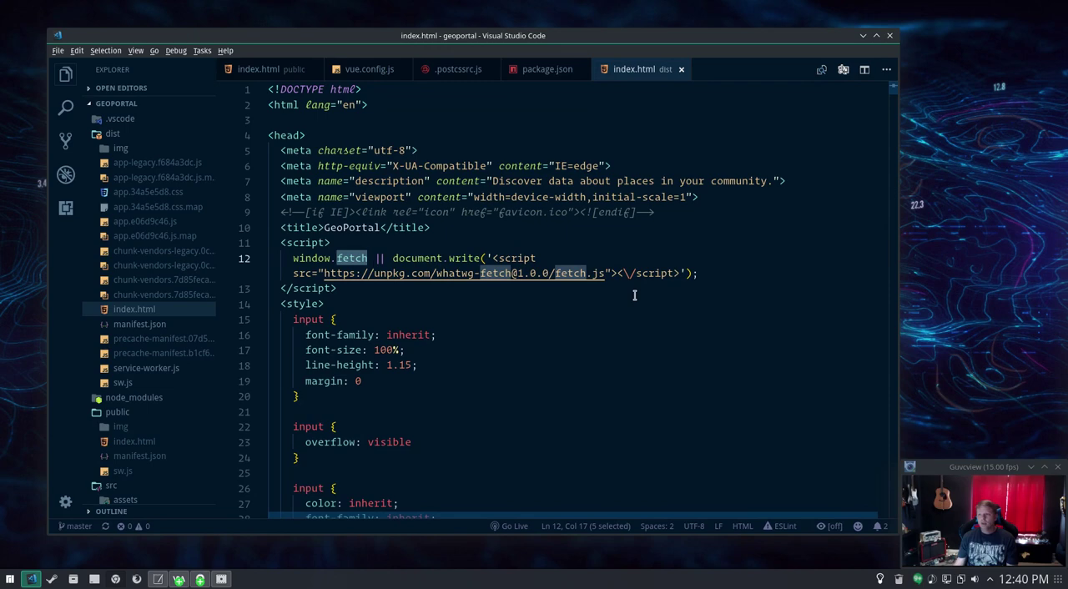
mouse_move(616, 190)
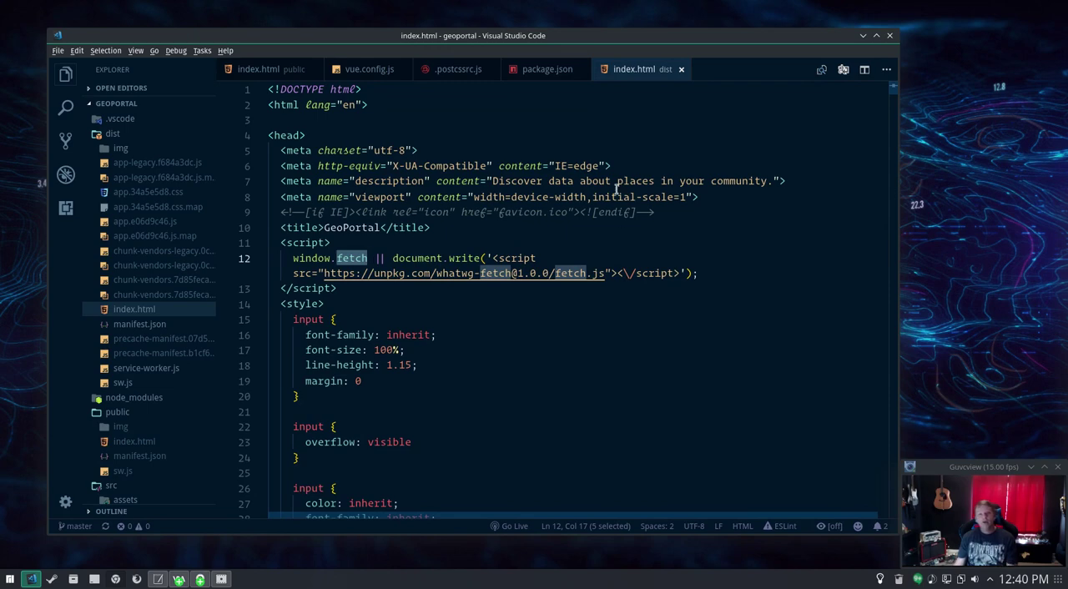
mouse_move(460, 111)
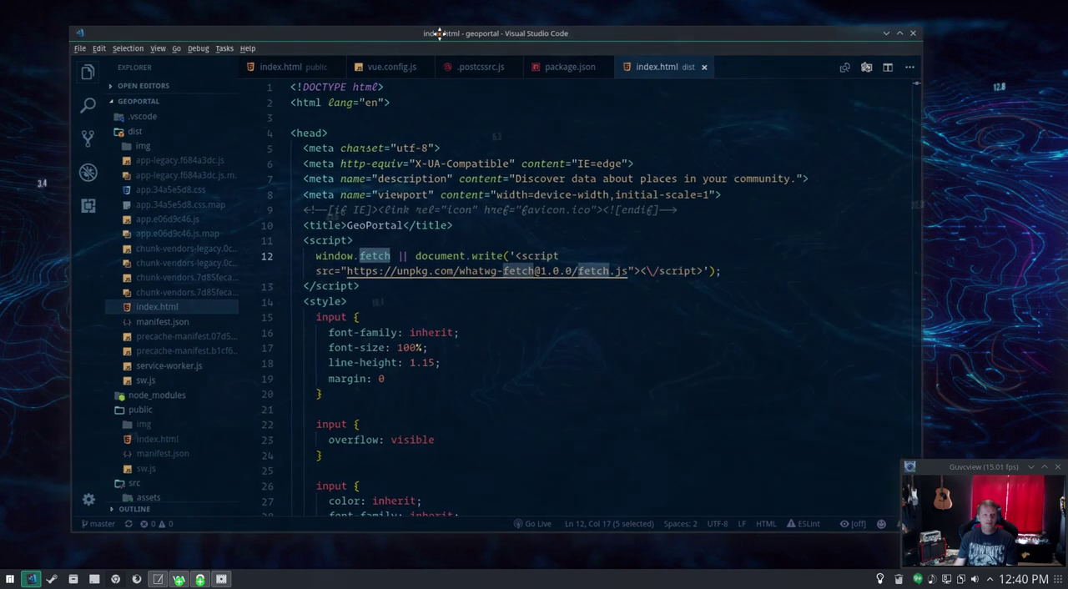
left_click(391, 67)
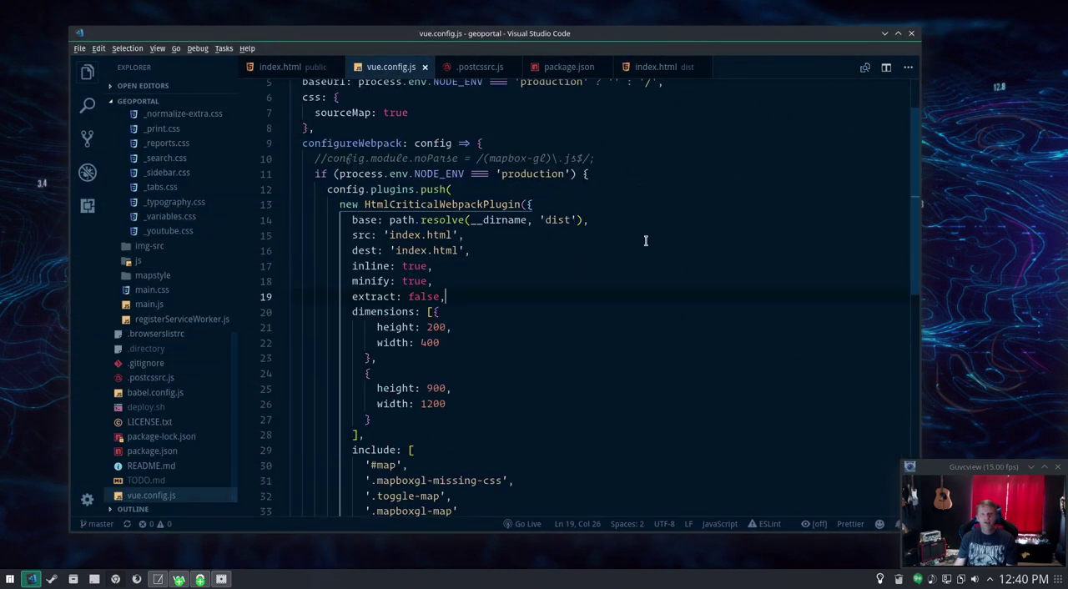
scroll("up", 3)
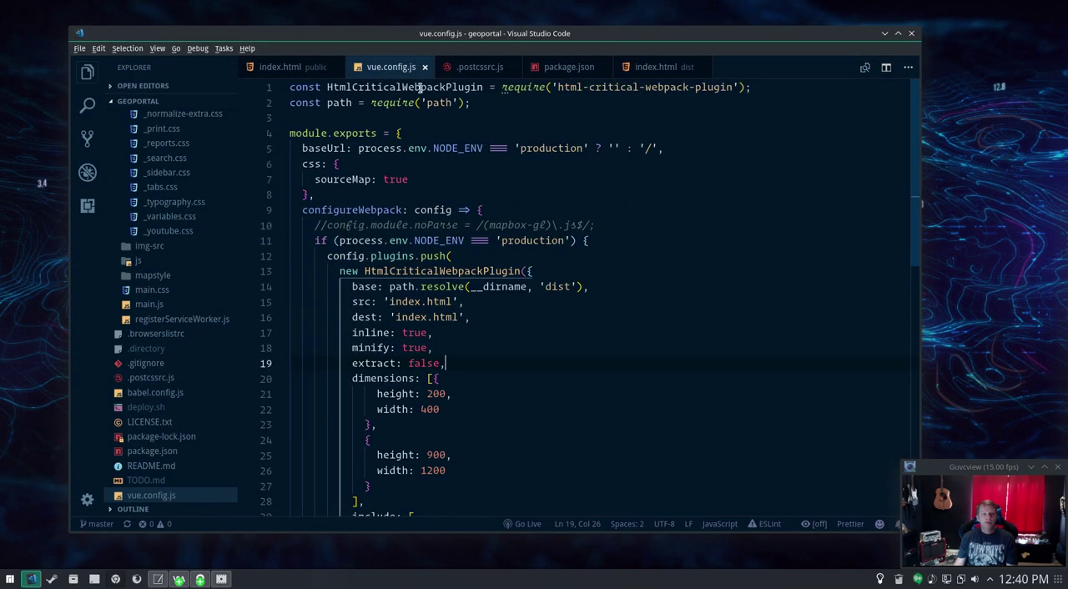
mouse_move(372, 212)
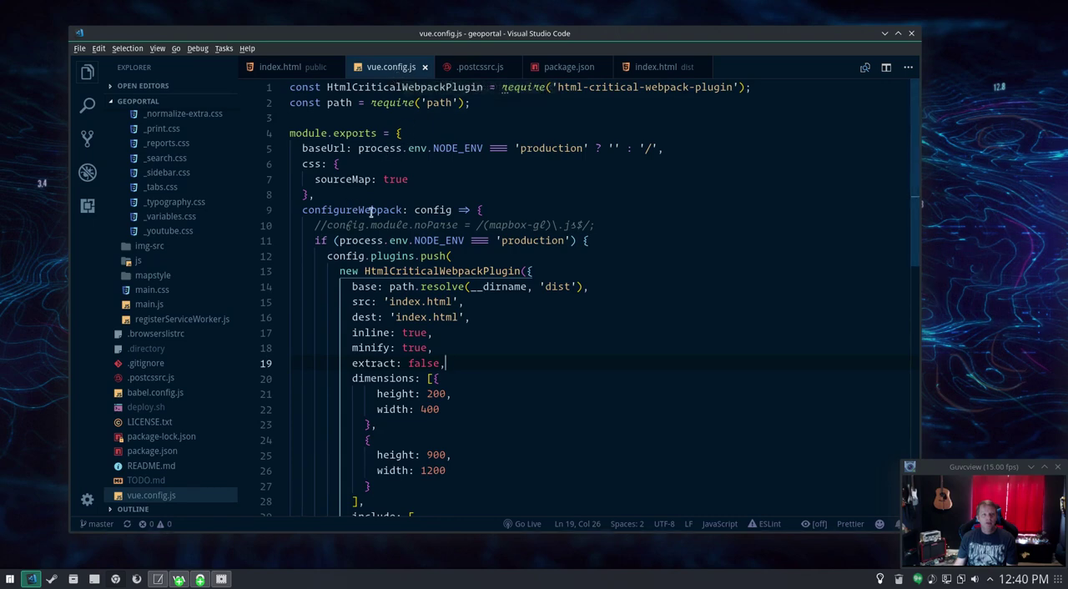
double_click(434, 226)
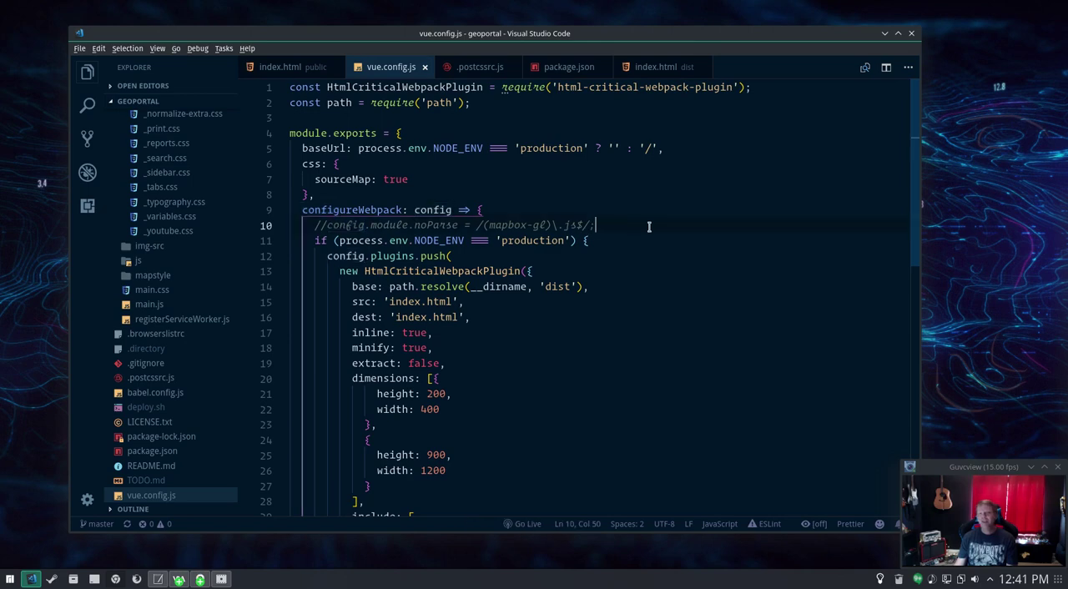
mouse_move(551, 296)
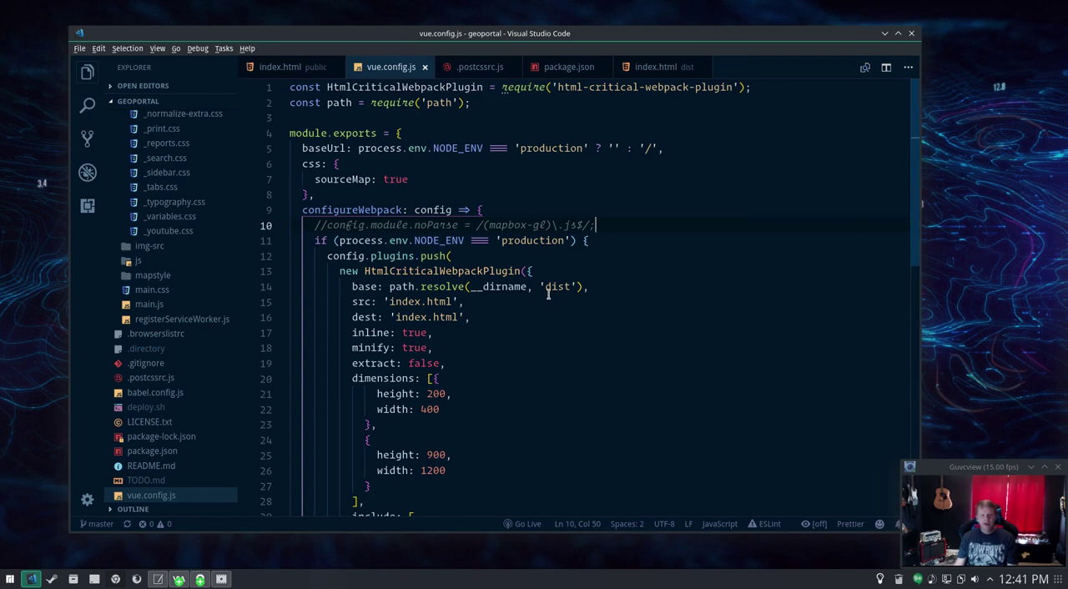
mouse_move(556, 269)
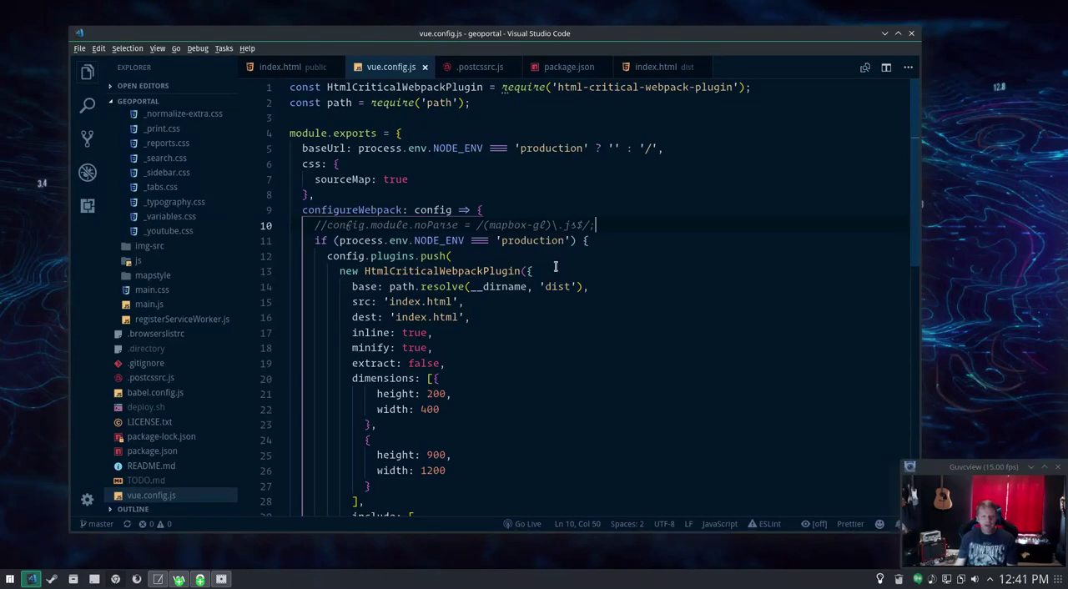
mouse_move(583, 264)
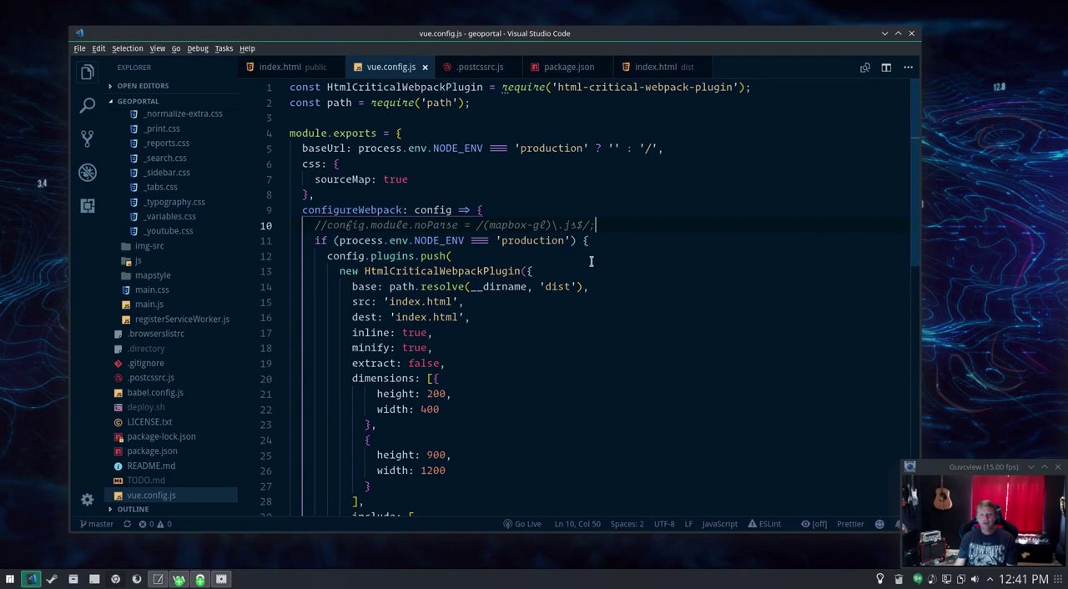
scroll("down", 3)
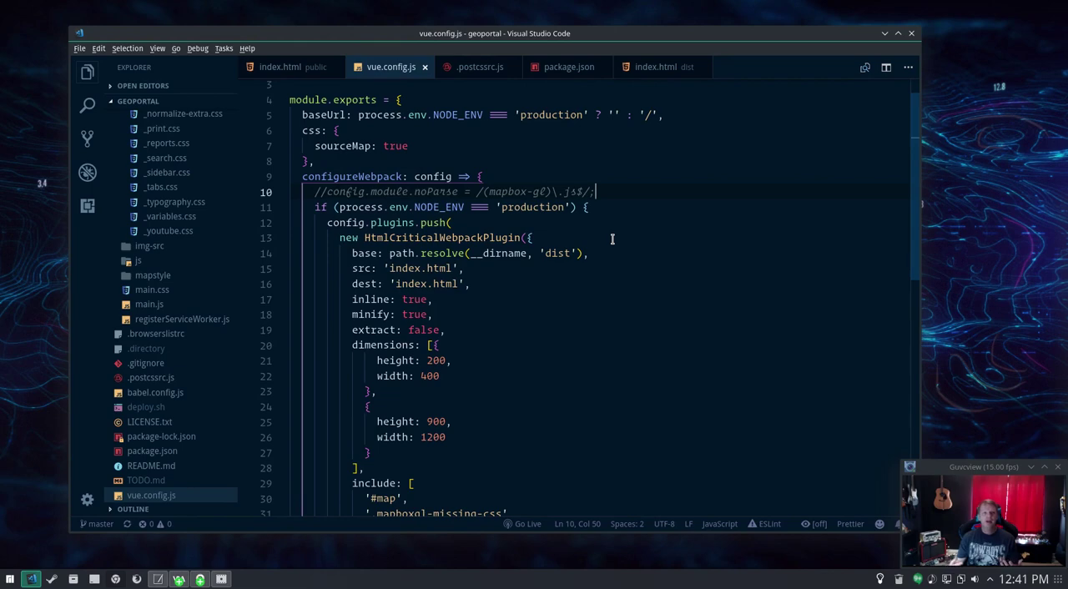
scroll("up", 3)
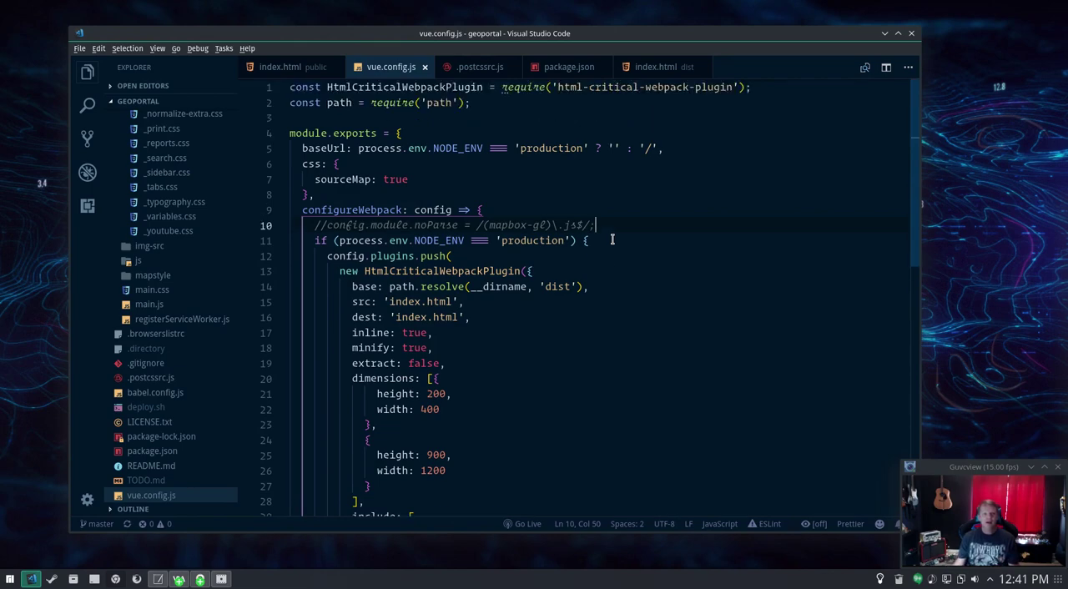
left_click(551, 102)
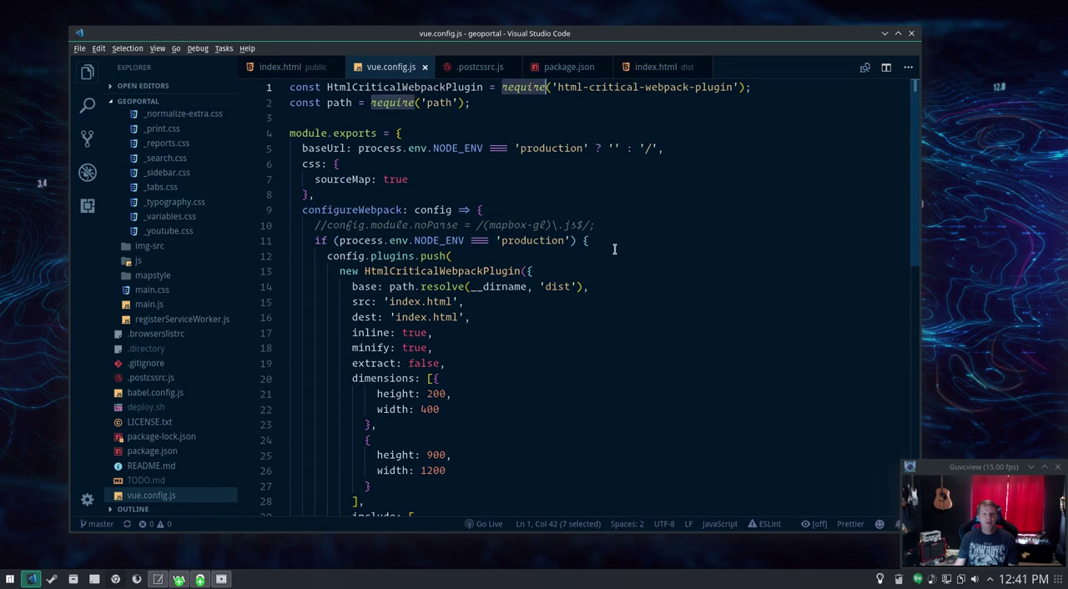
scroll("down", 3)
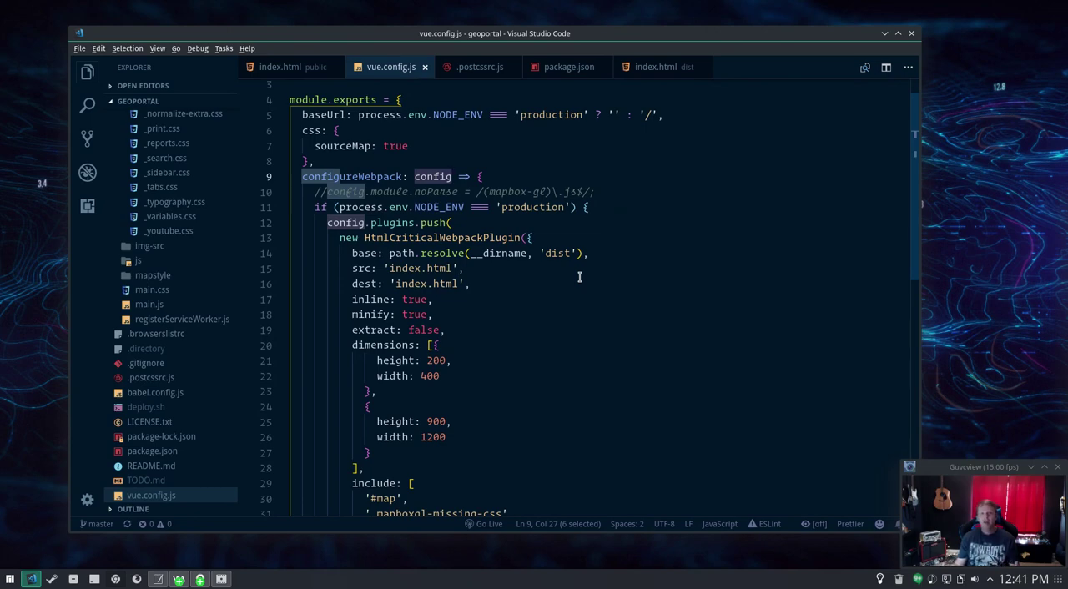
left_click(432, 316)
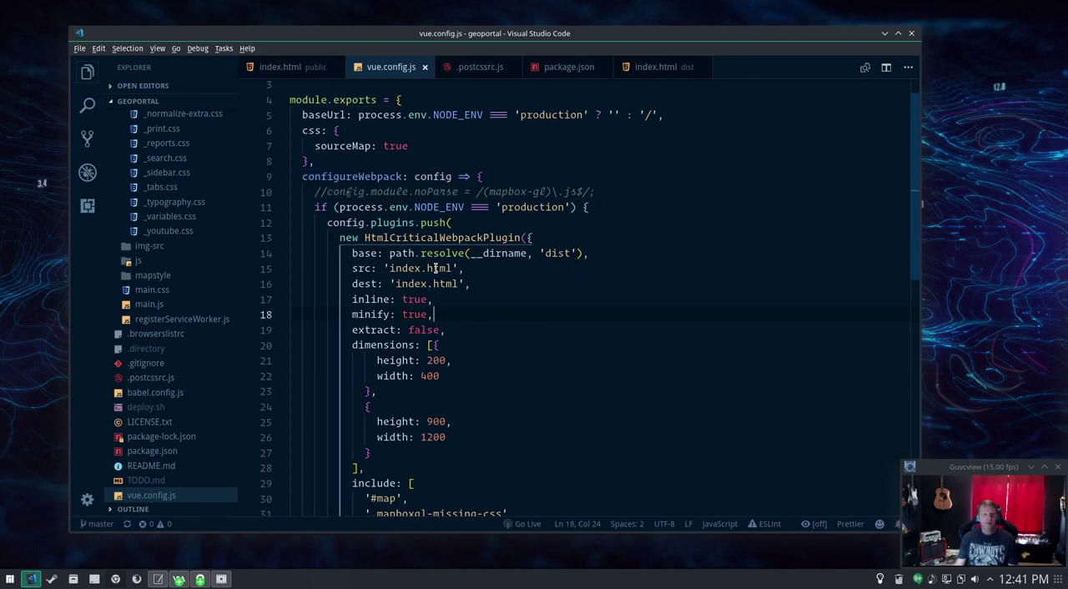
double_click(344, 222)
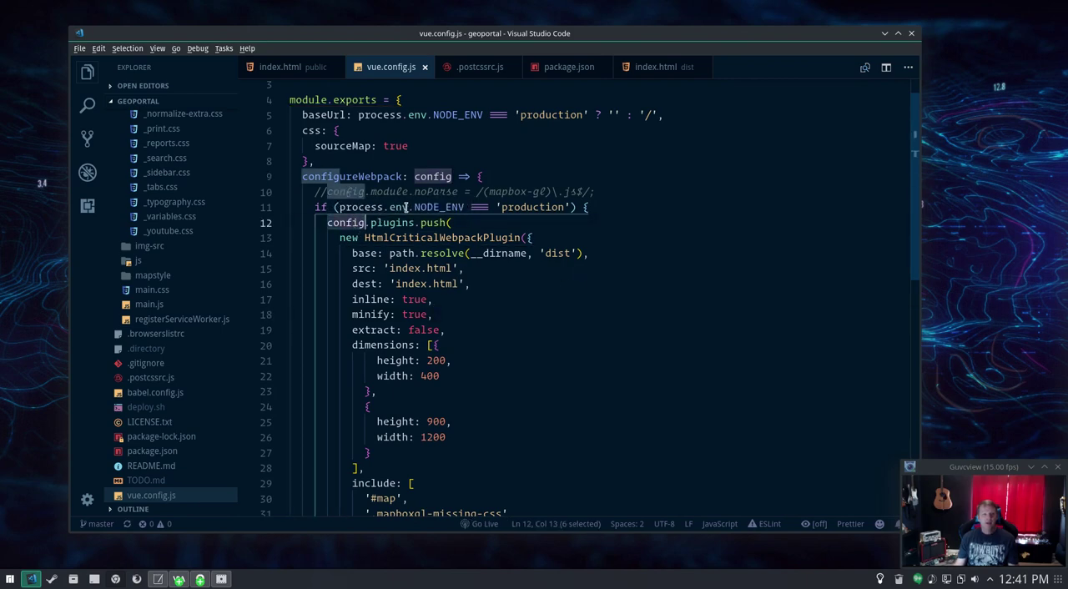
double_click(530, 207)
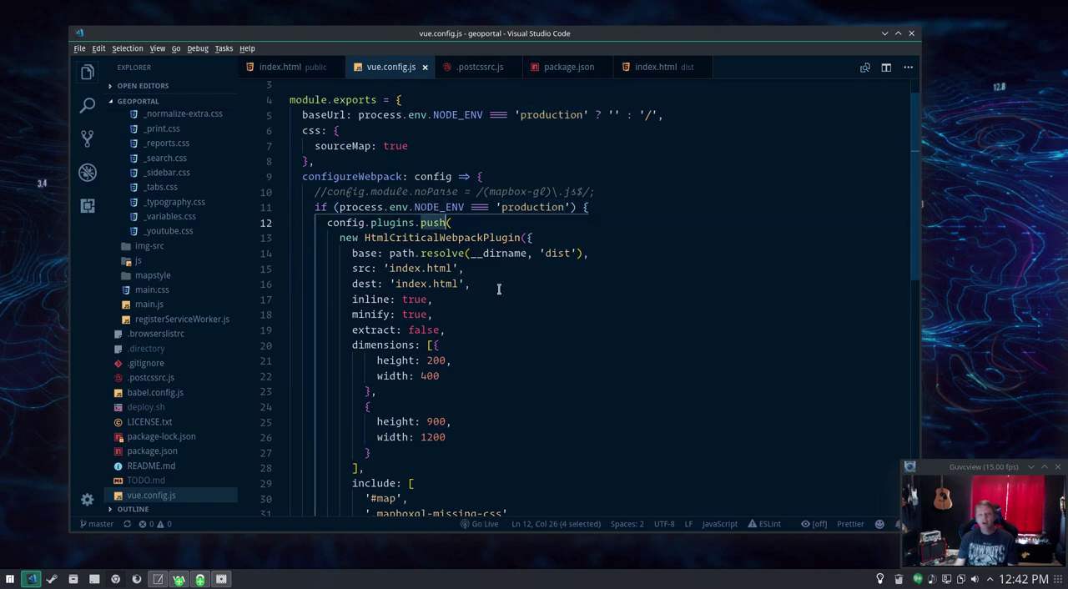
scroll("down", 3)
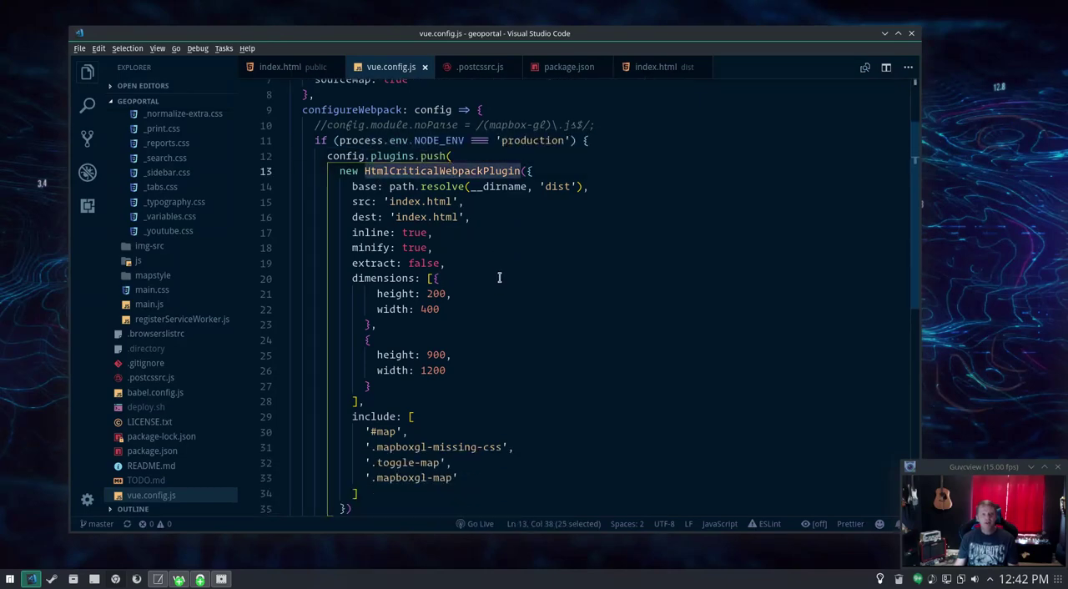
left_click(444, 264)
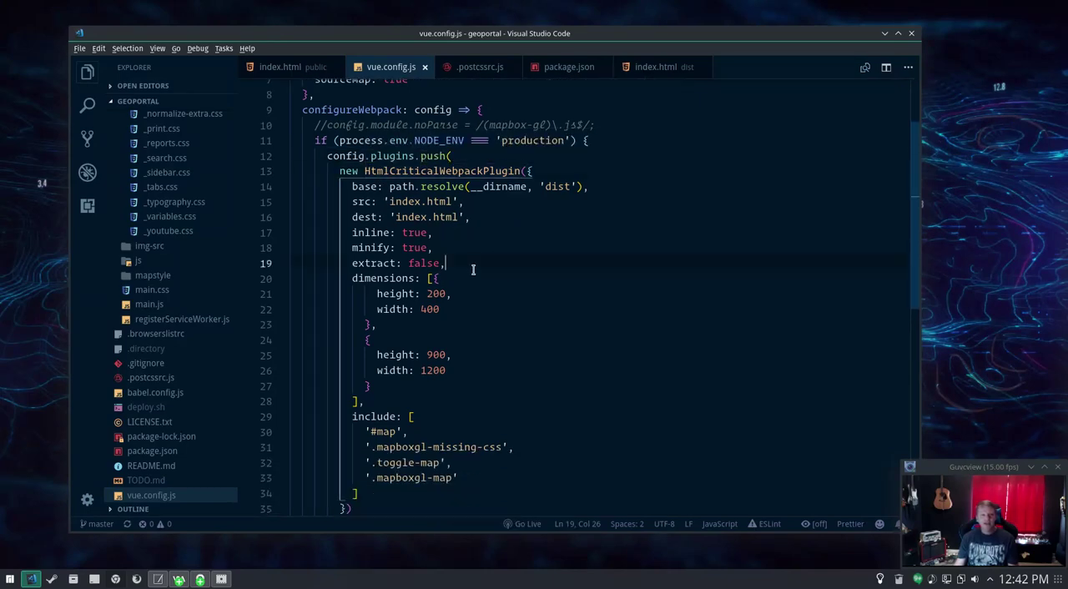
left_click(374, 385)
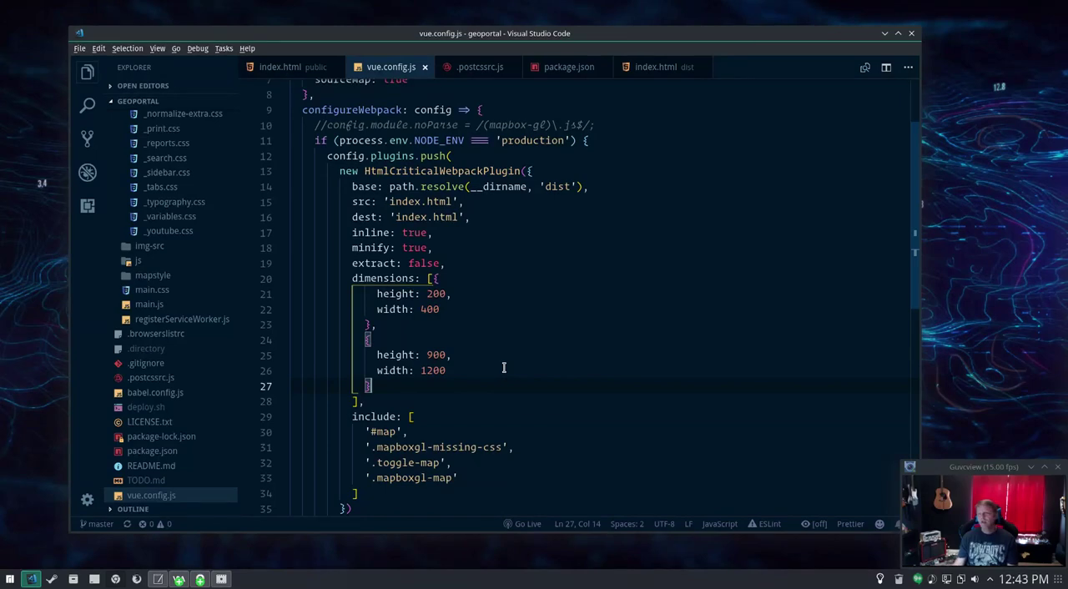
mouse_move(472, 357)
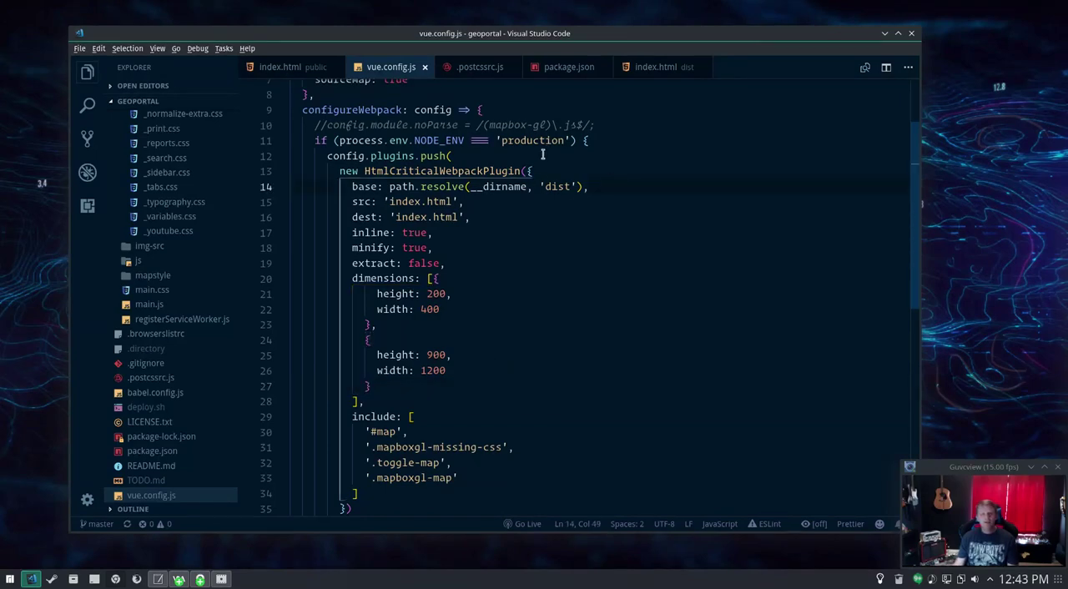
Leave vue.config.js at the production-only condition and bring up the Google Chrome window.
left_click(588, 140)
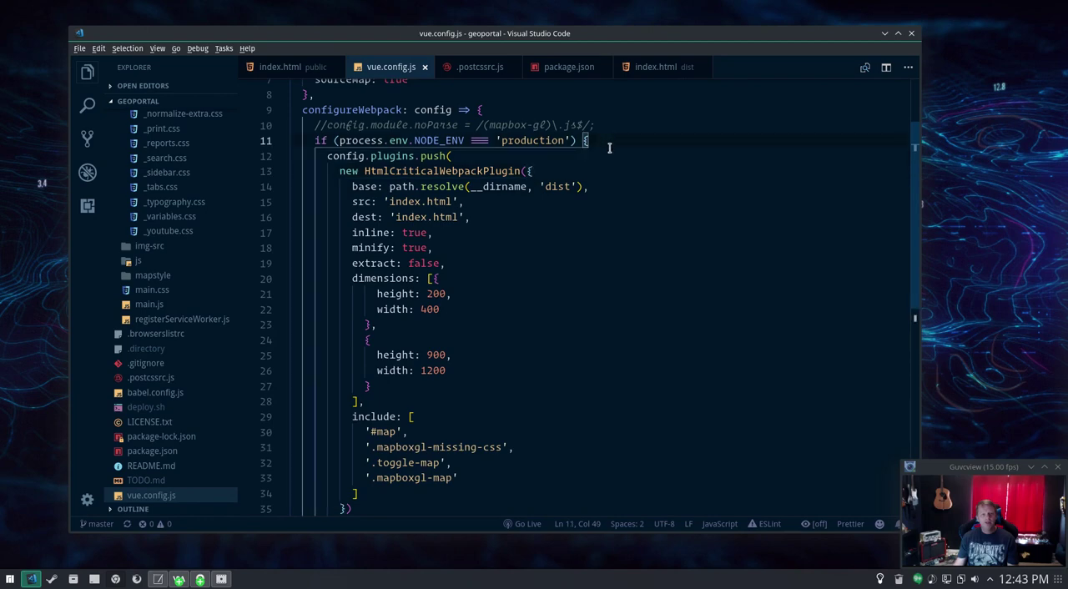
mouse_move(150, 464)
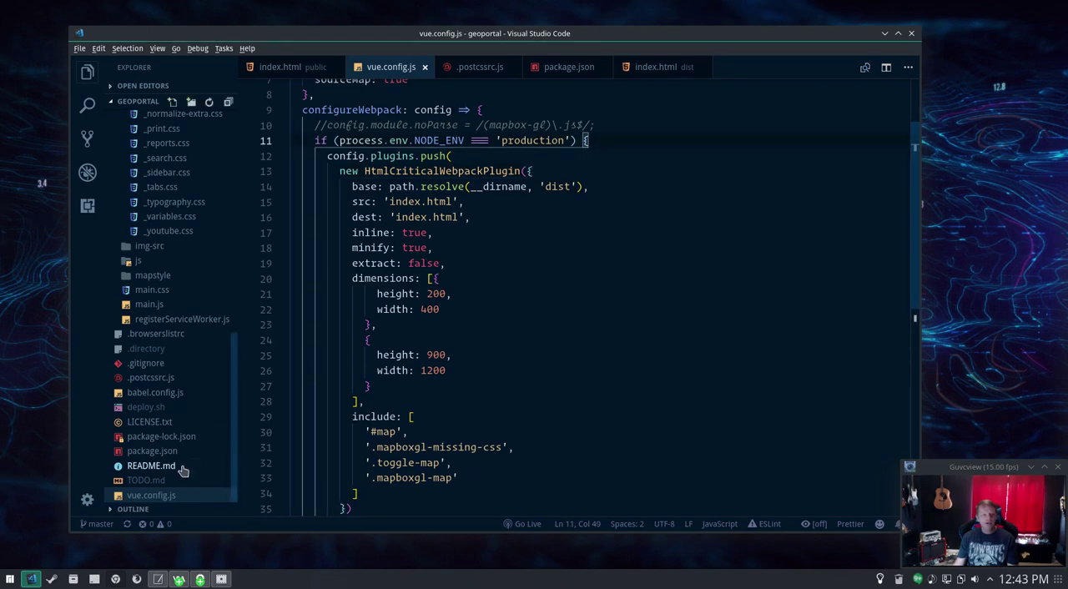
left_click(200, 577)
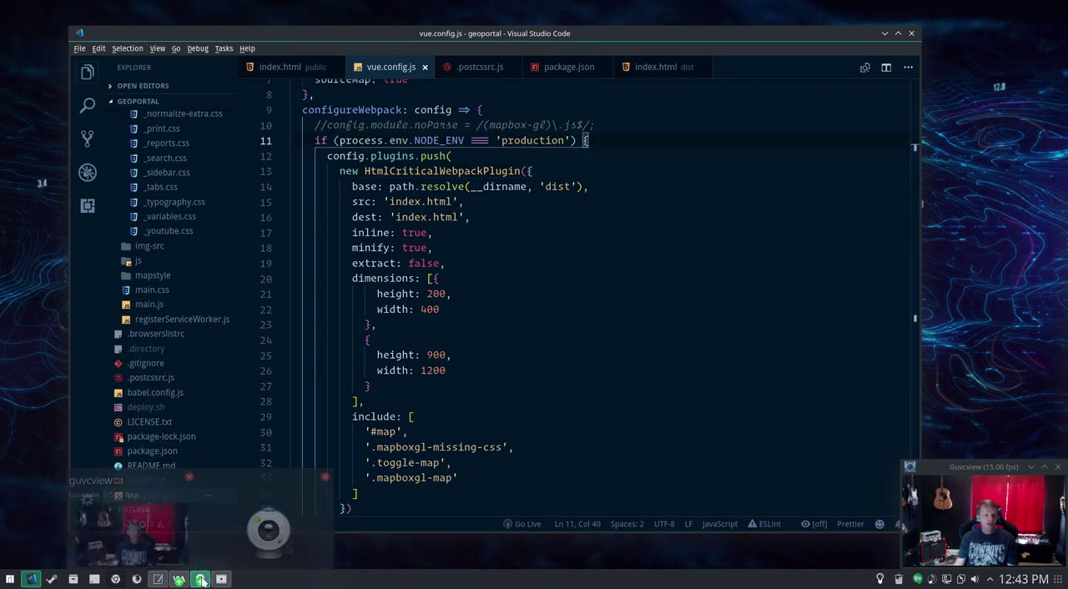
left_click(178, 578)
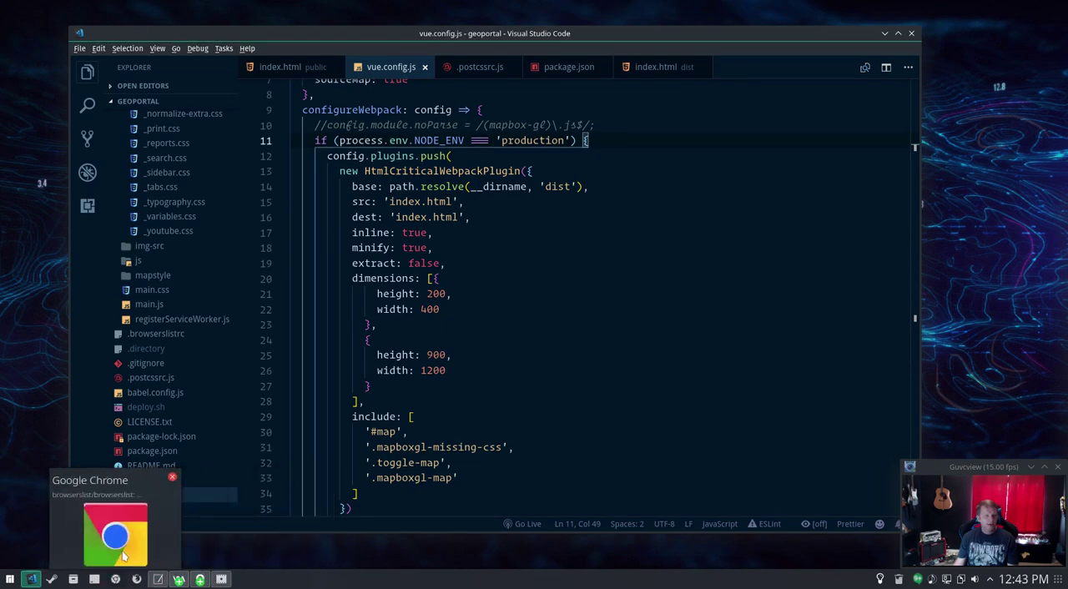
left_click(115, 534)
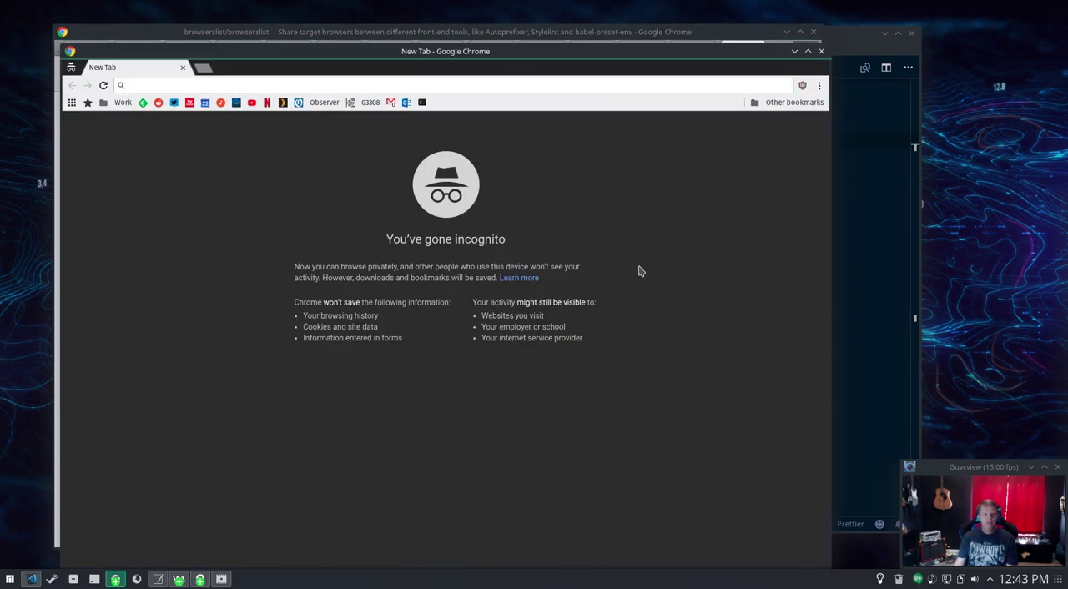
Show the DevTools Network panel on the incognito tab (F12).
key("F12")
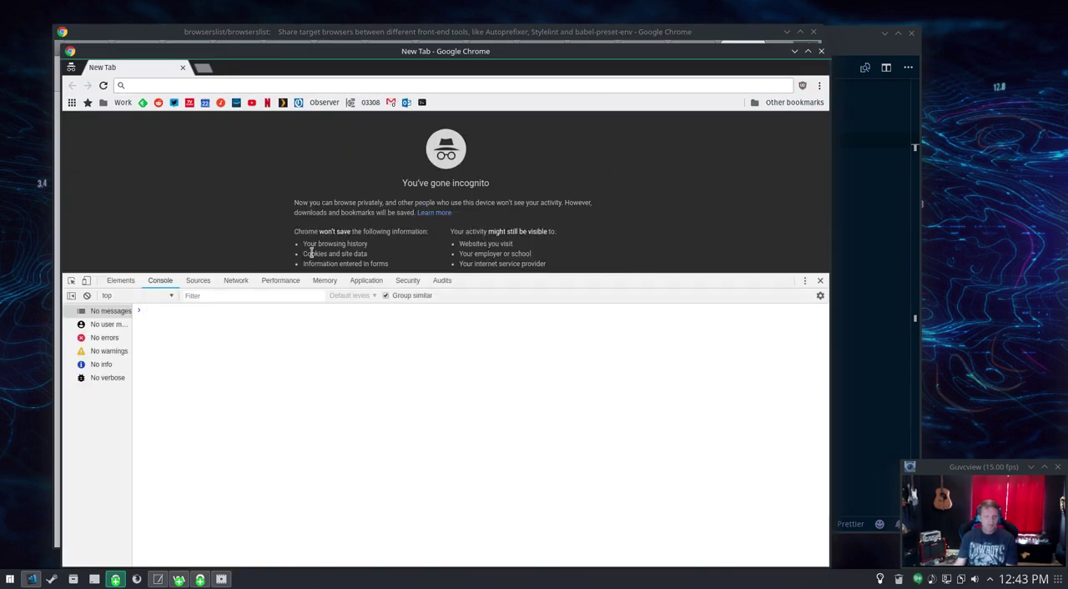
left_click(235, 281)
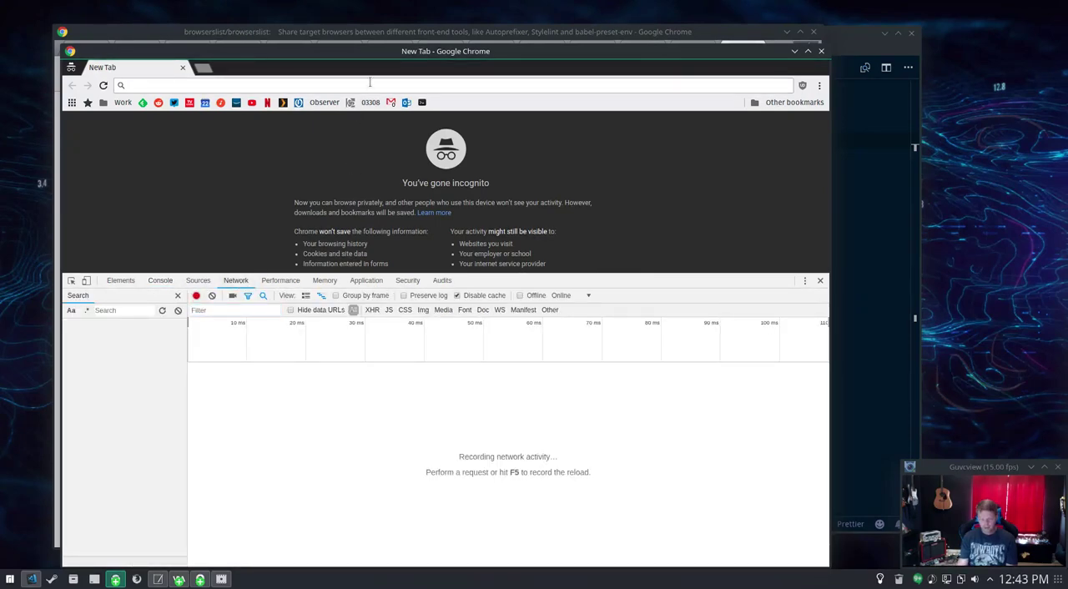
Load mcmap.org/geoportal and review its recorded network requests.
type("mcmap.org/geoportal/")
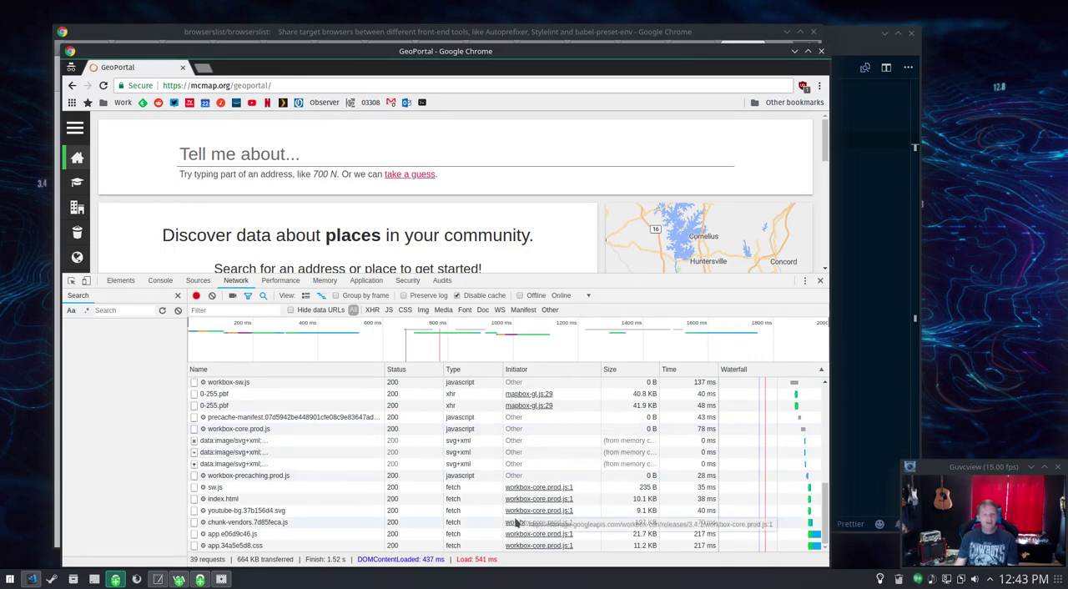
mouse_move(692, 476)
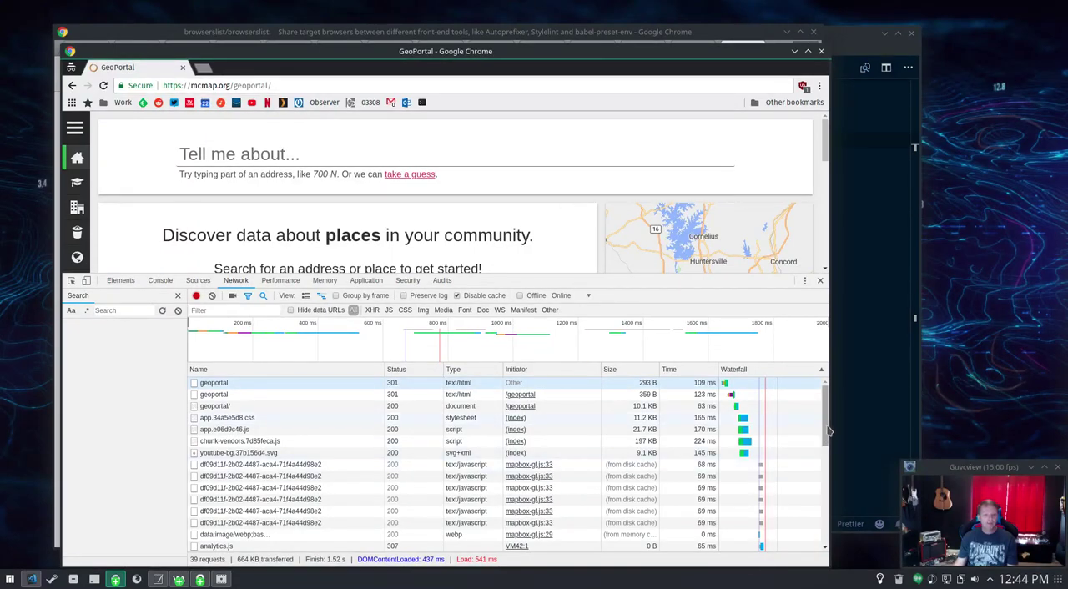
scroll("down", 3)
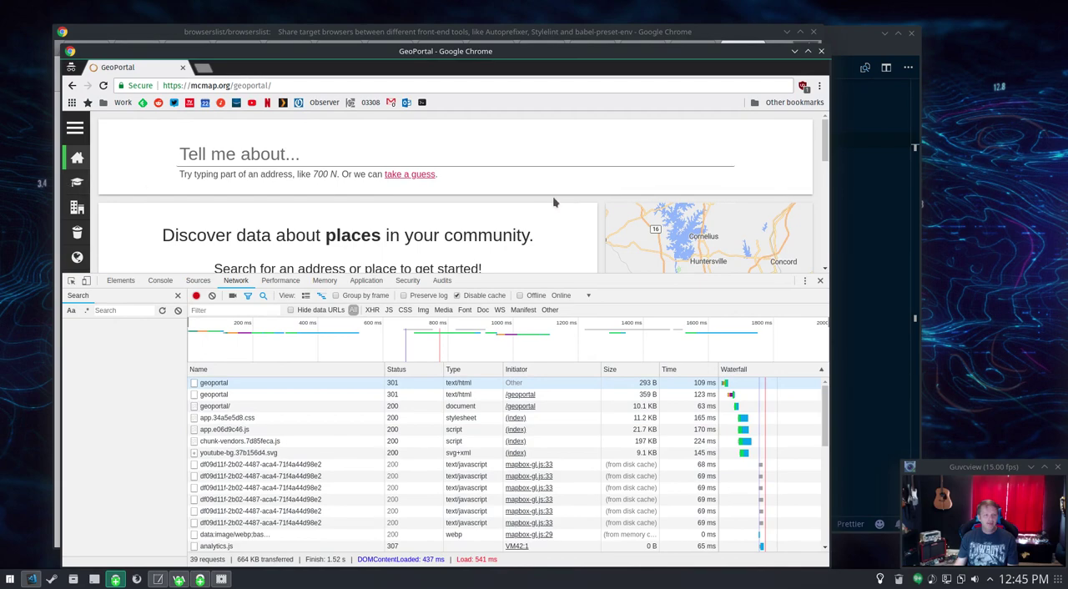
mouse_move(534, 187)
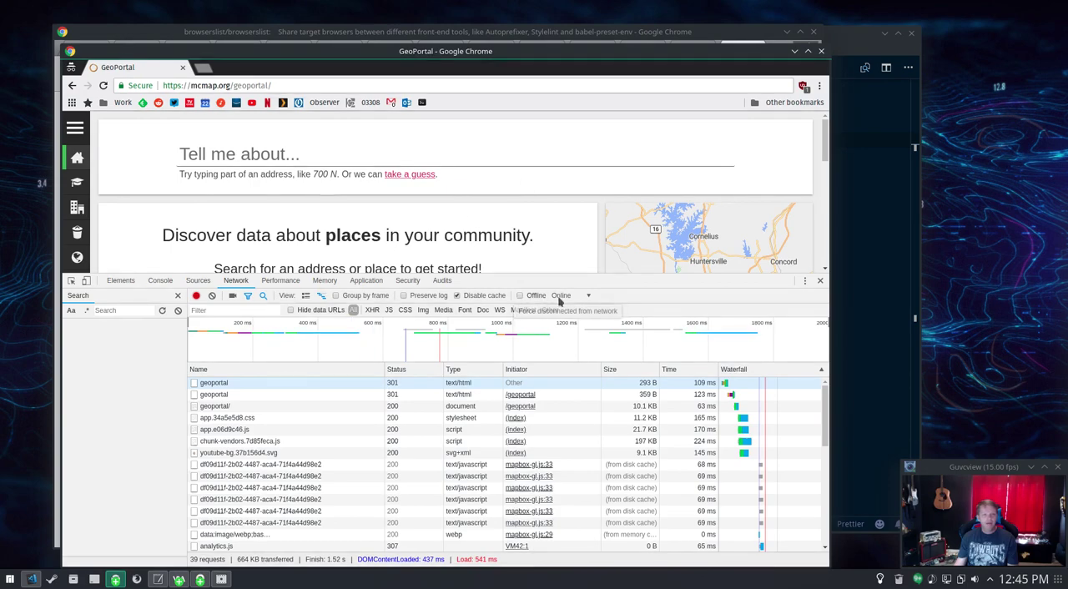
Switch DevTools from Network to the Performance panel.
left_click(281, 280)
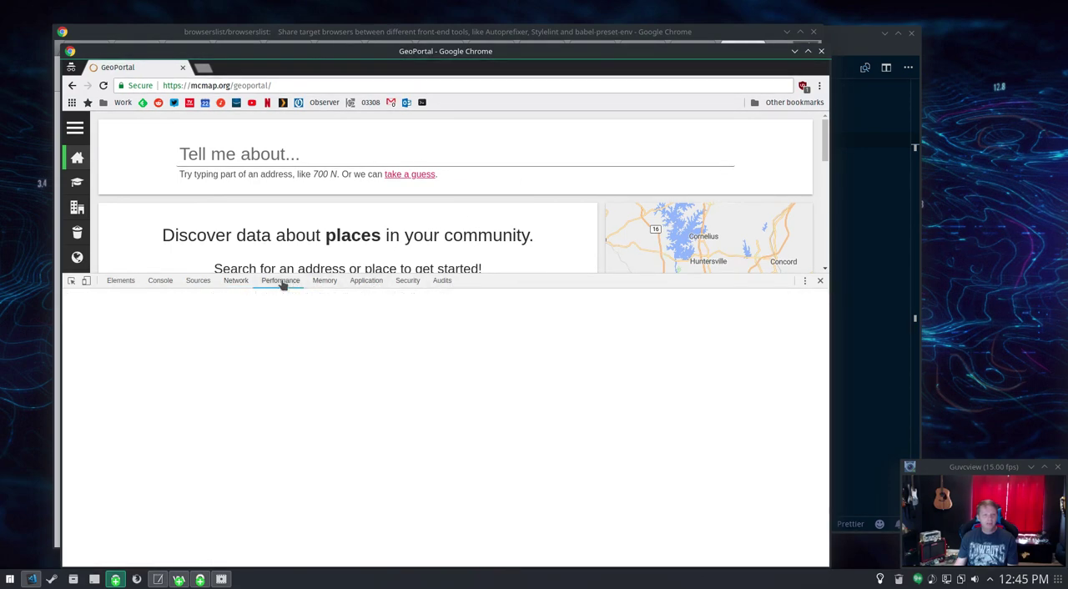
left_click(280, 281)
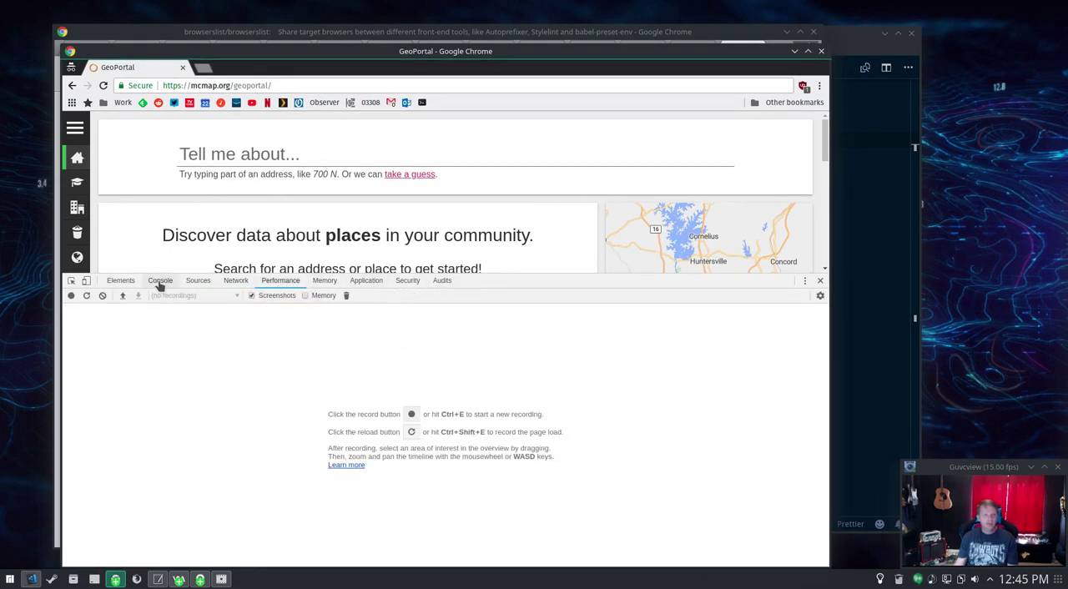
mouse_move(469, 403)
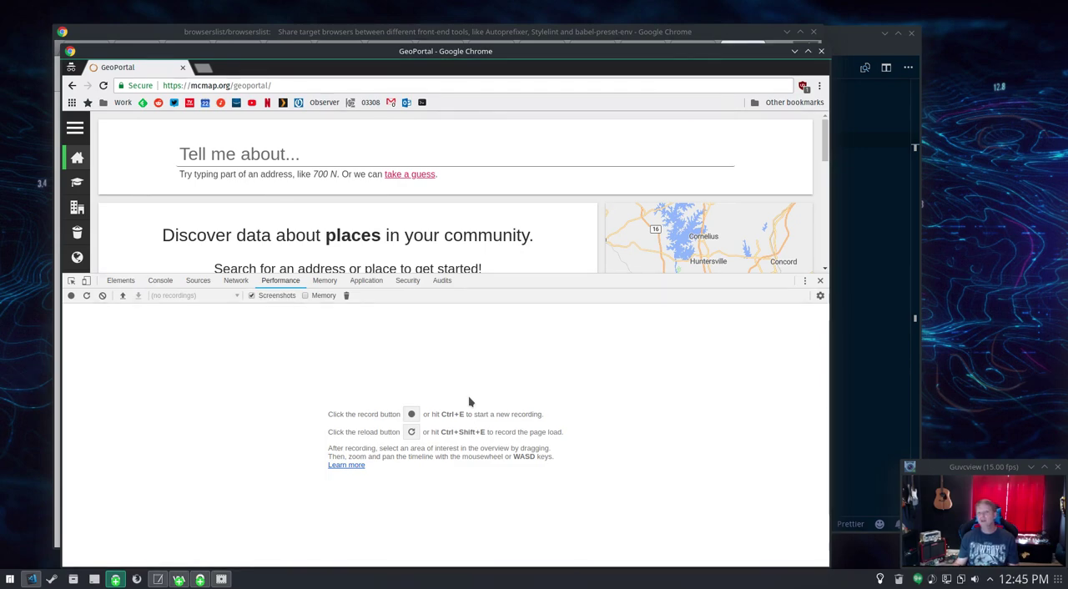
mouse_move(350, 331)
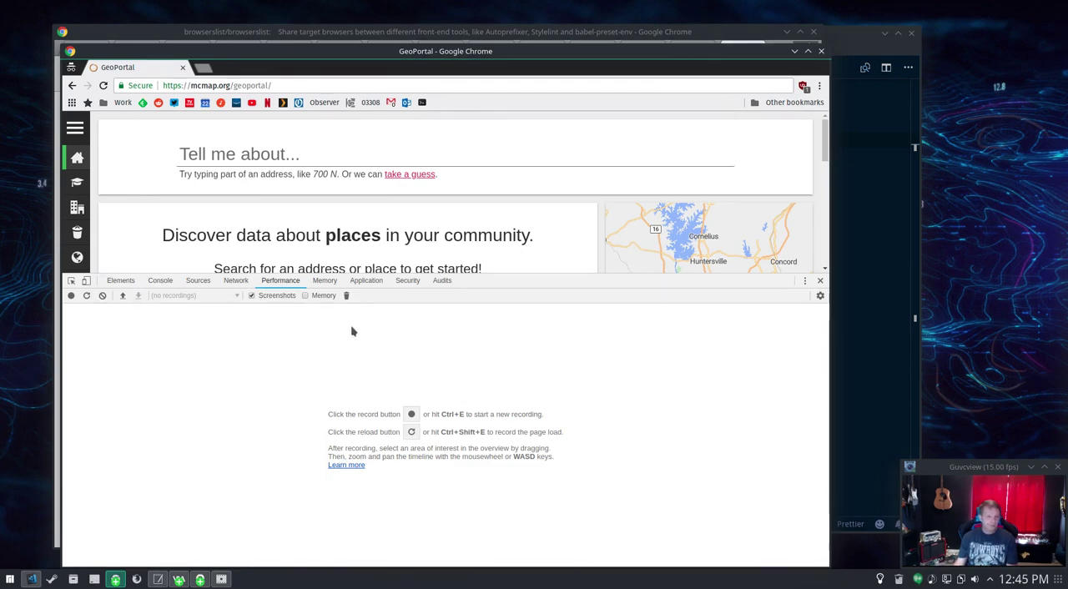
mouse_move(421, 314)
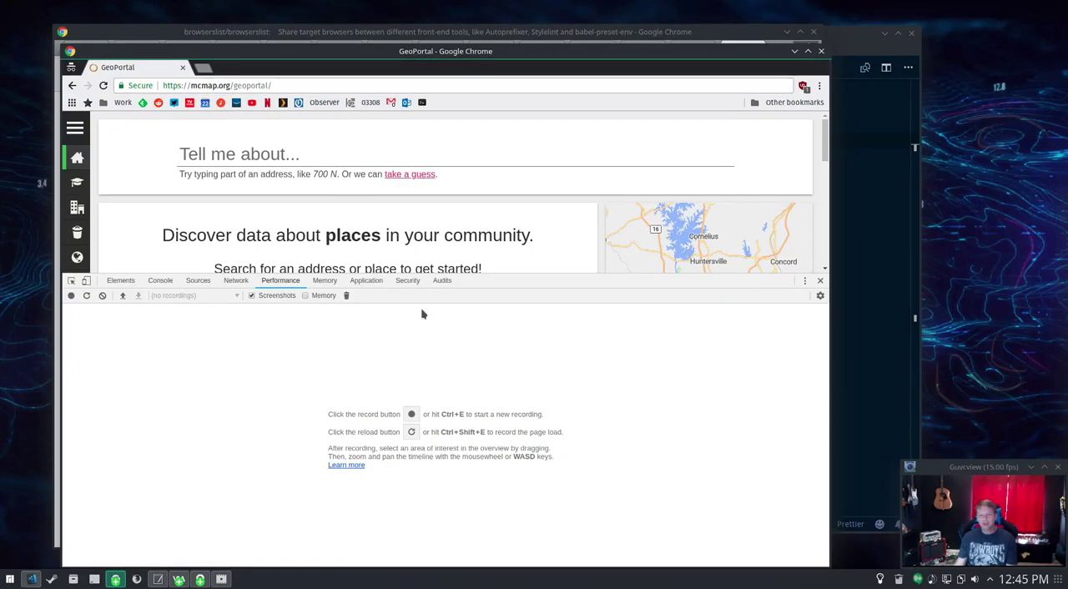
Run a Lighthouse audit of GeoPortal across all five categories from the Audits panel.
left_click(440, 281)
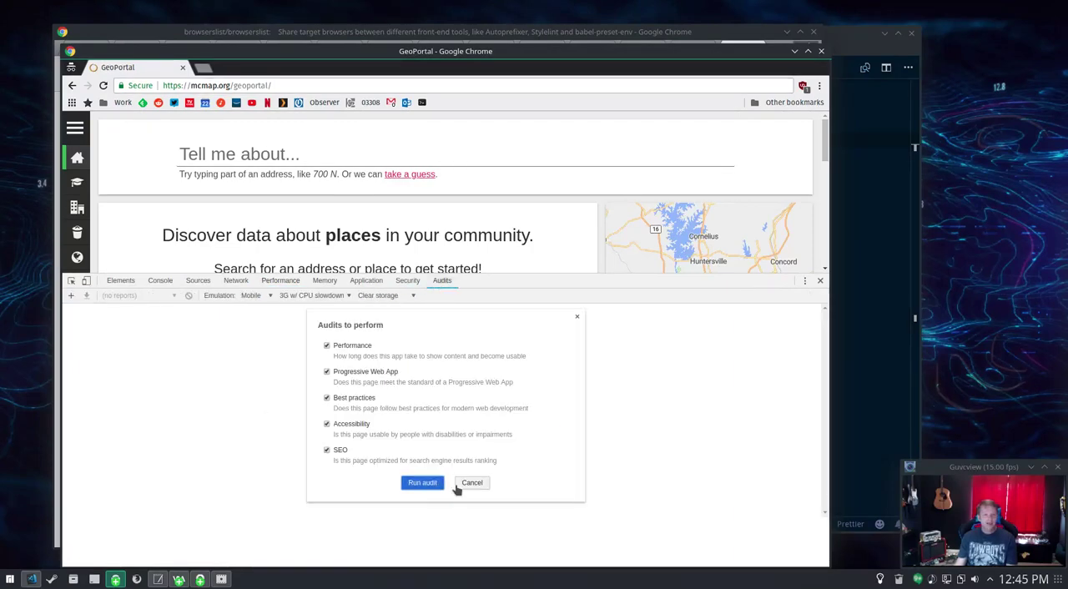
left_click(422, 482)
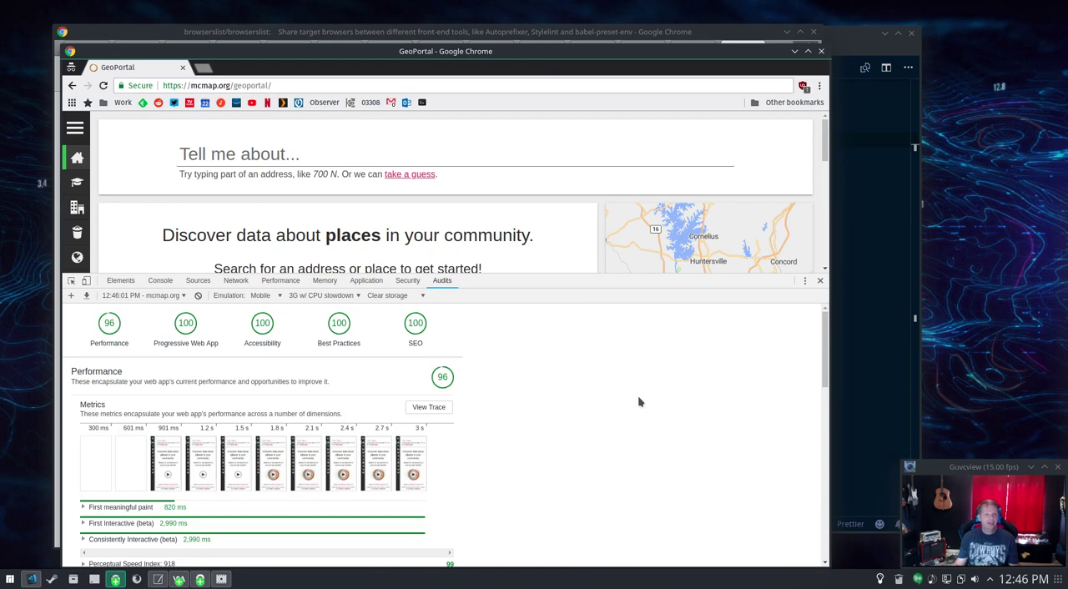
mouse_move(618, 384)
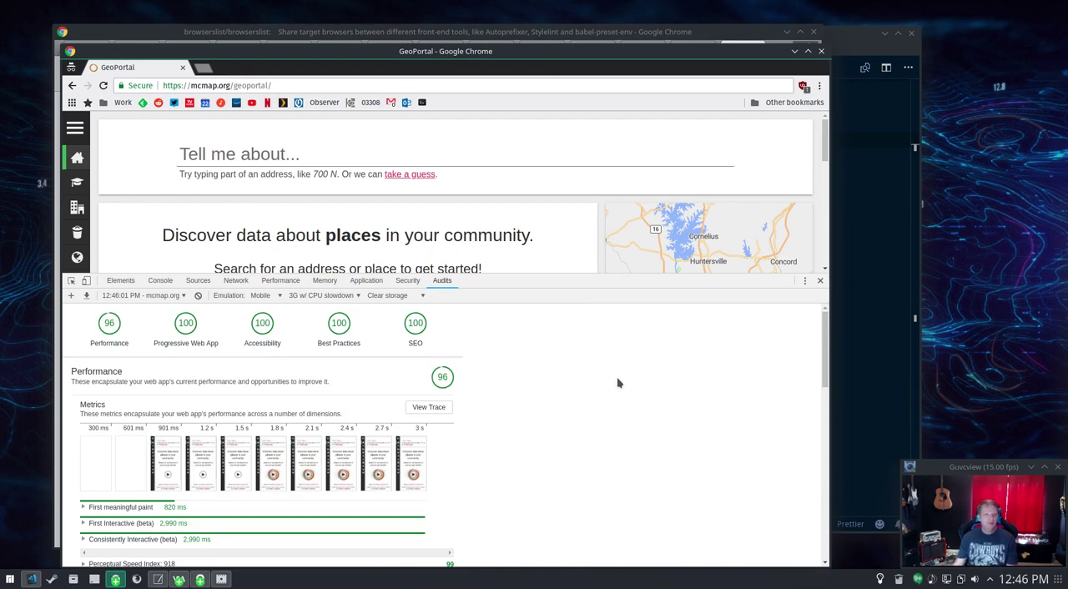
mouse_move(193, 371)
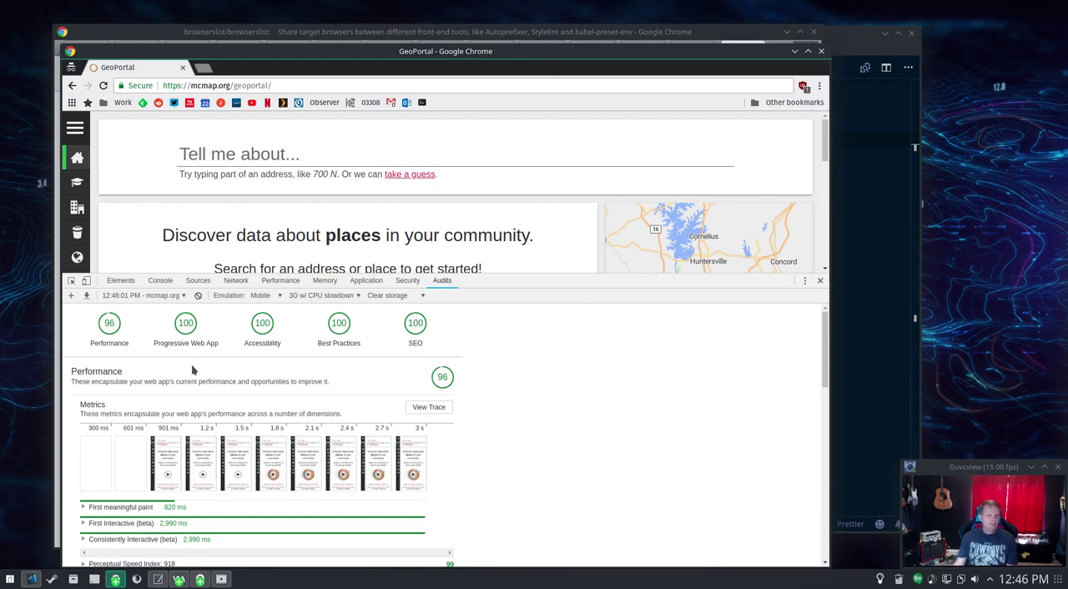
mouse_move(108, 334)
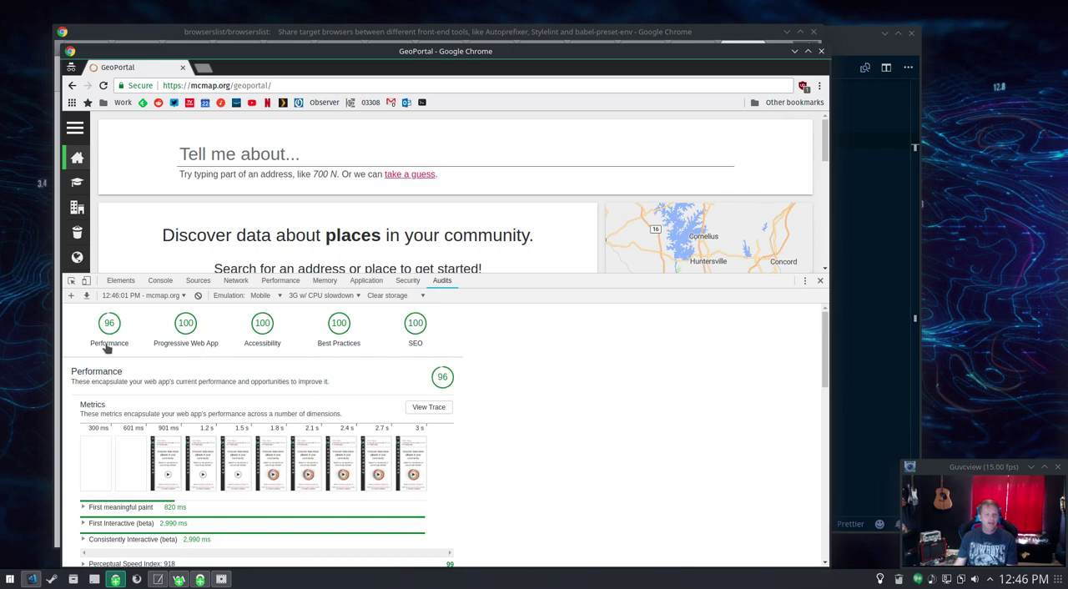
mouse_move(191, 335)
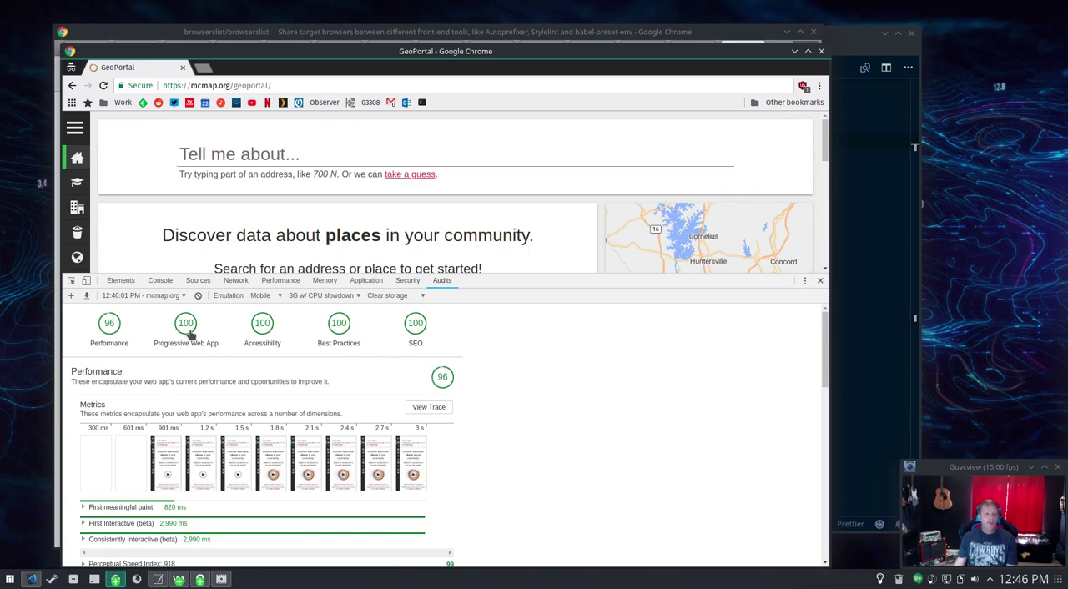
mouse_move(524, 371)
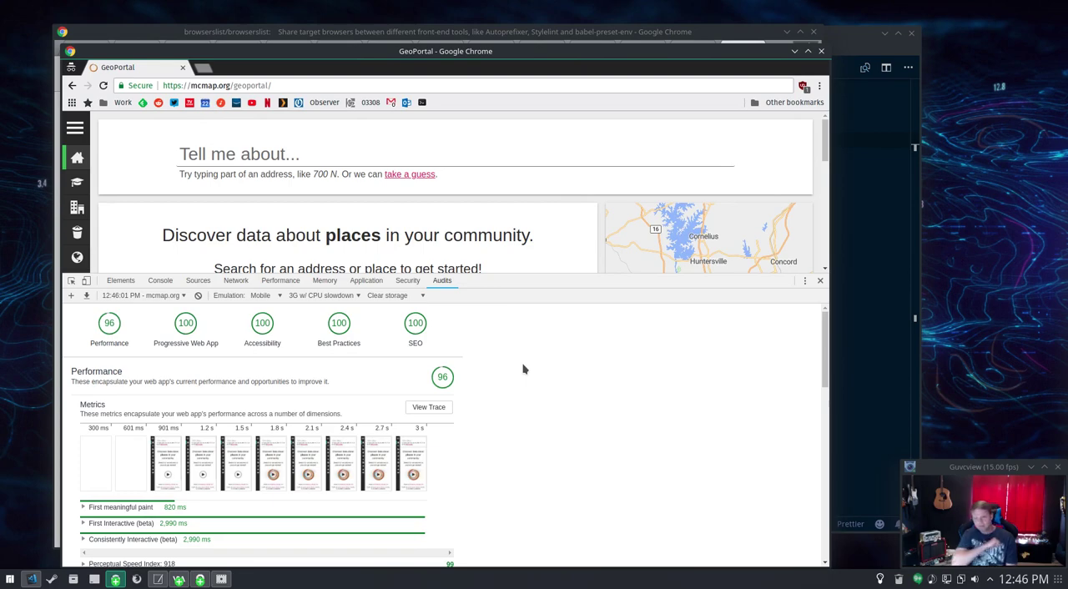
mouse_move(504, 395)
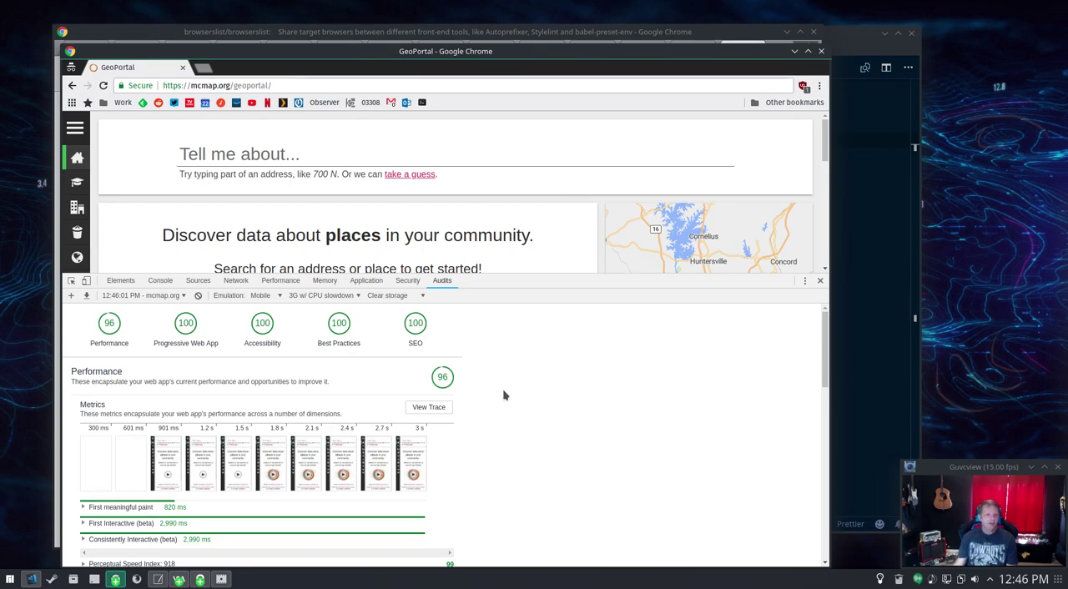
scroll("down", 3)
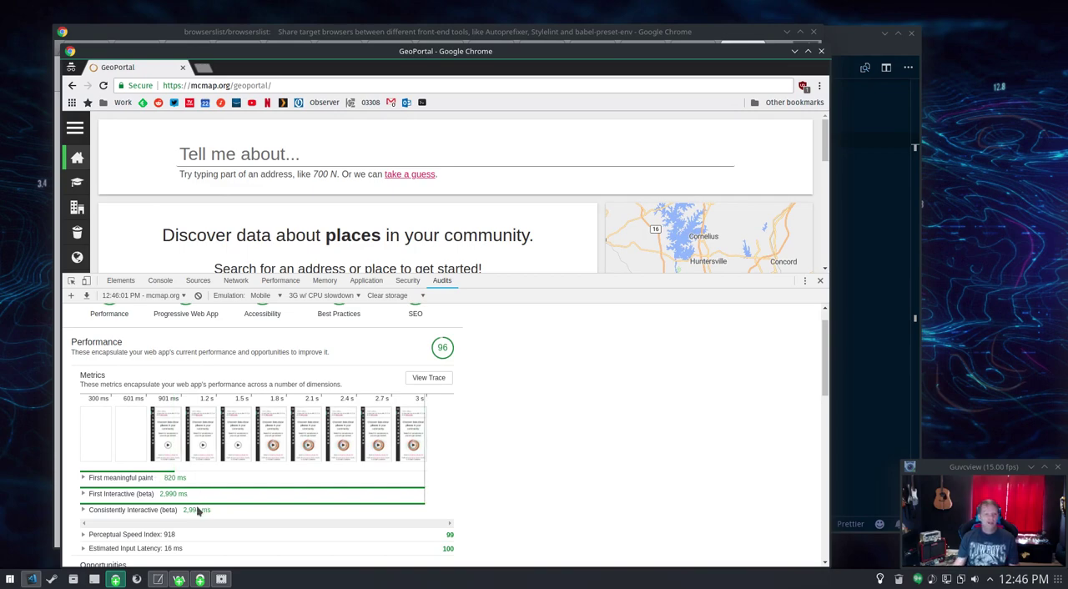
mouse_move(167, 475)
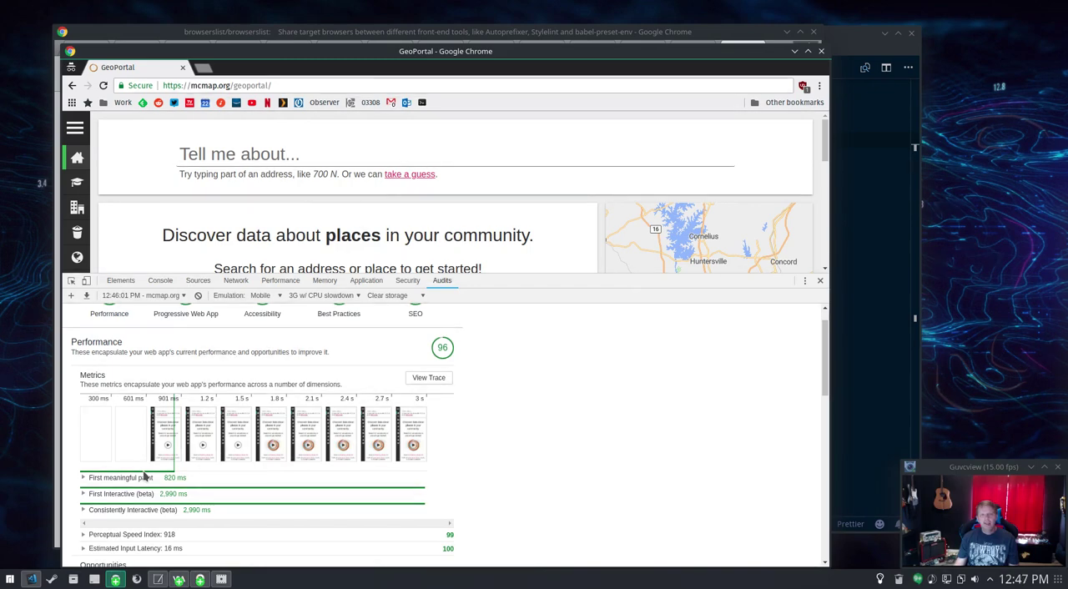
scroll("down", 3)
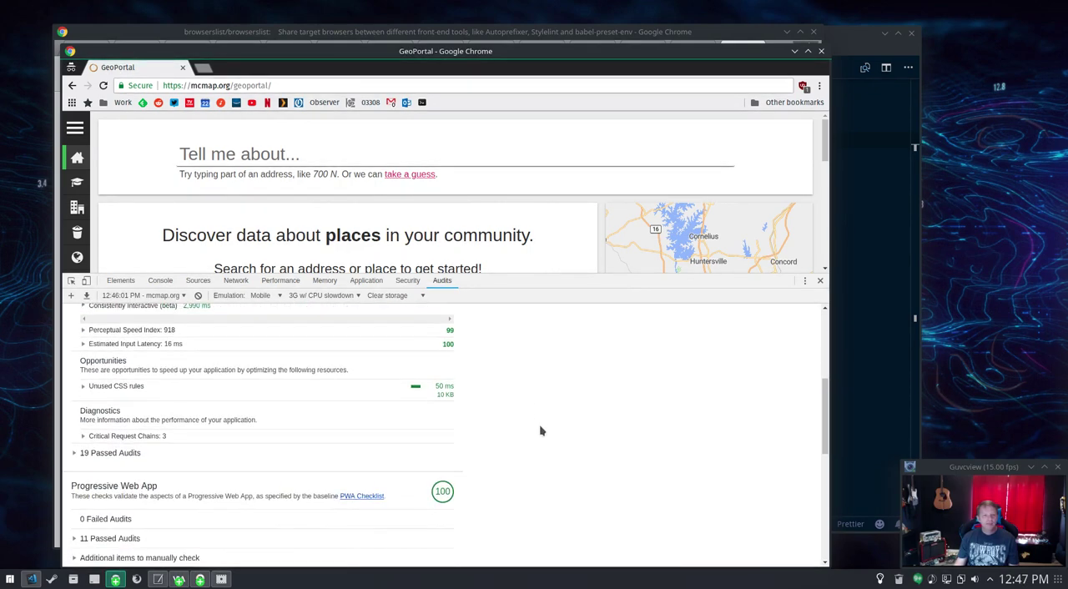
scroll("up", 3)
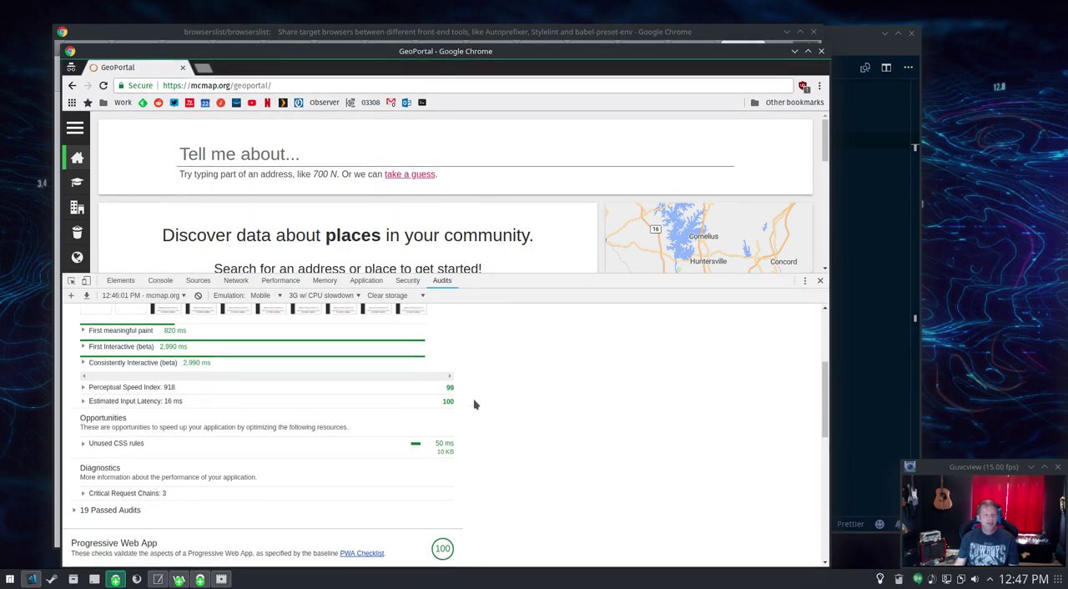
mouse_move(184, 409)
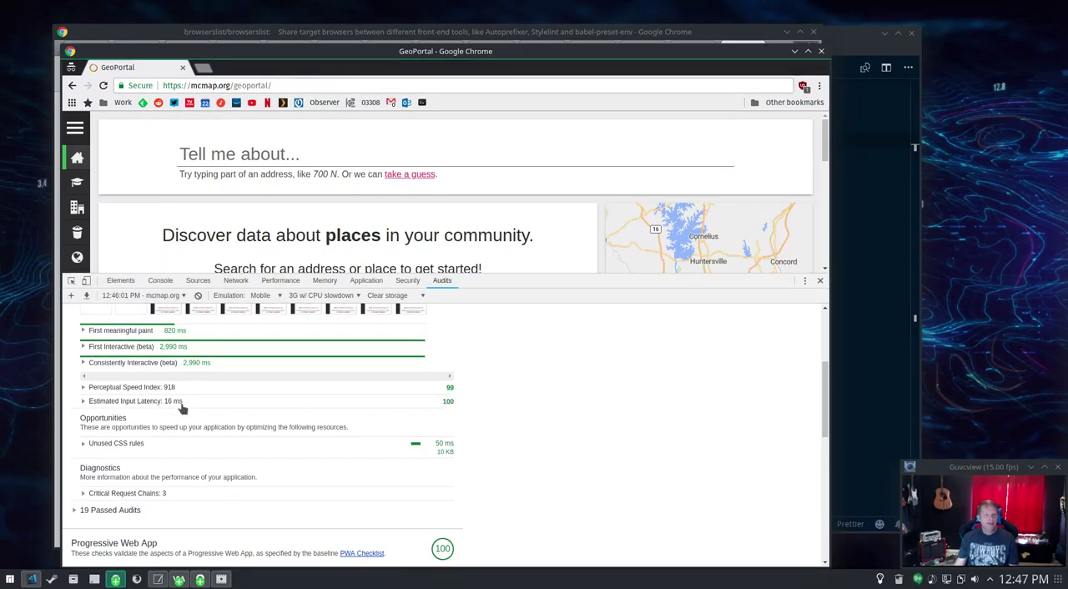
mouse_move(514, 441)
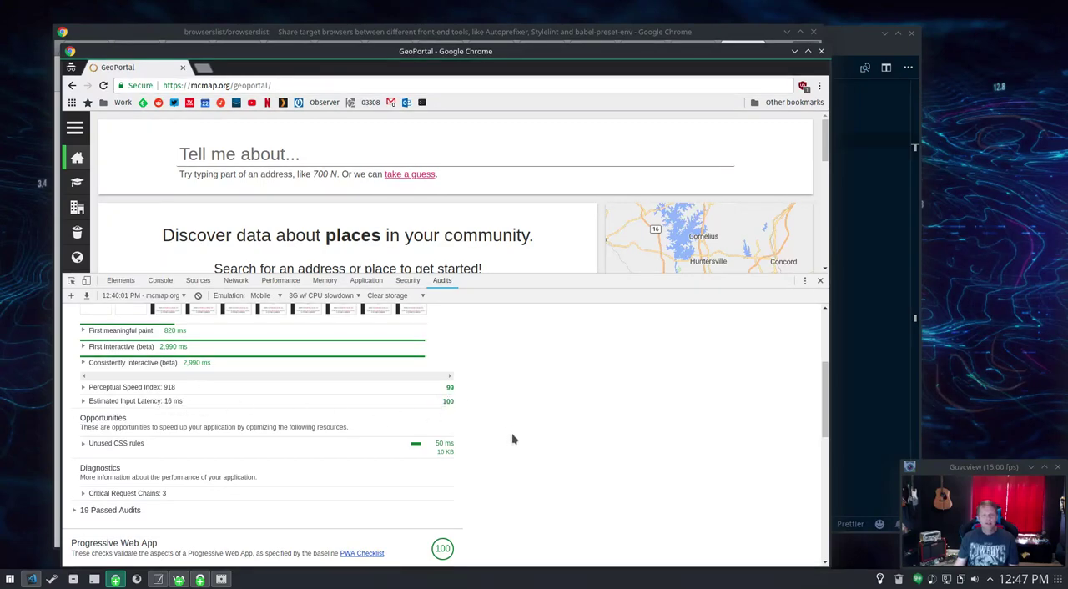
scroll("up", 3)
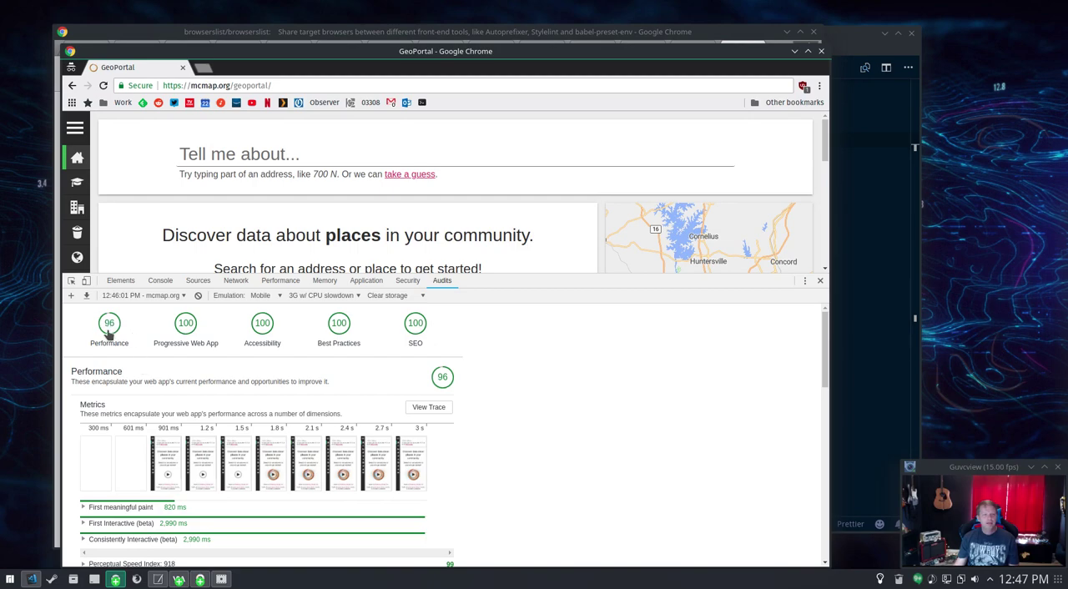
mouse_move(581, 392)
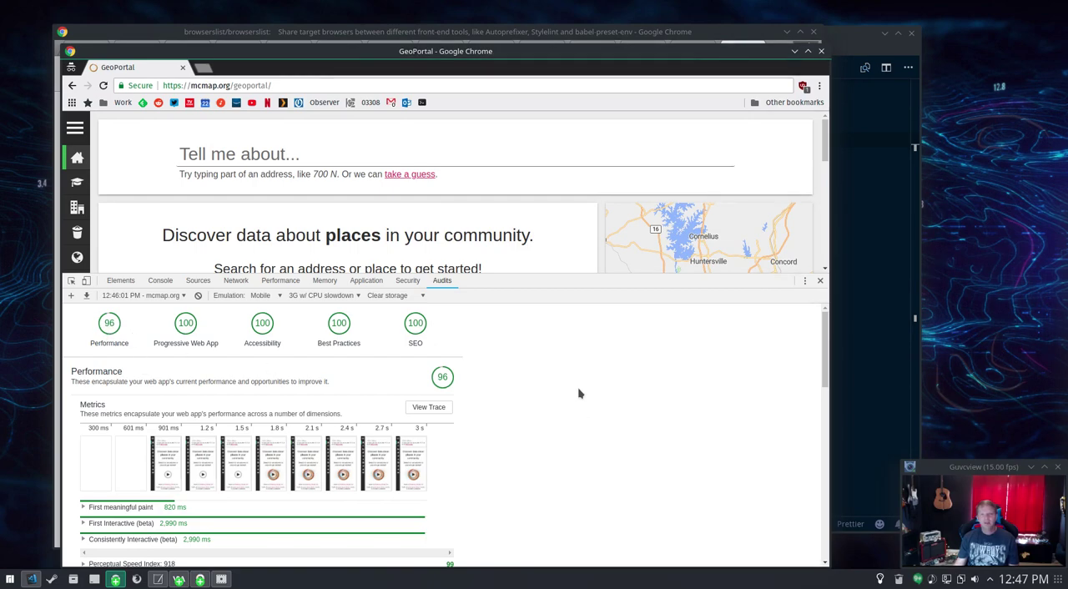
mouse_move(574, 394)
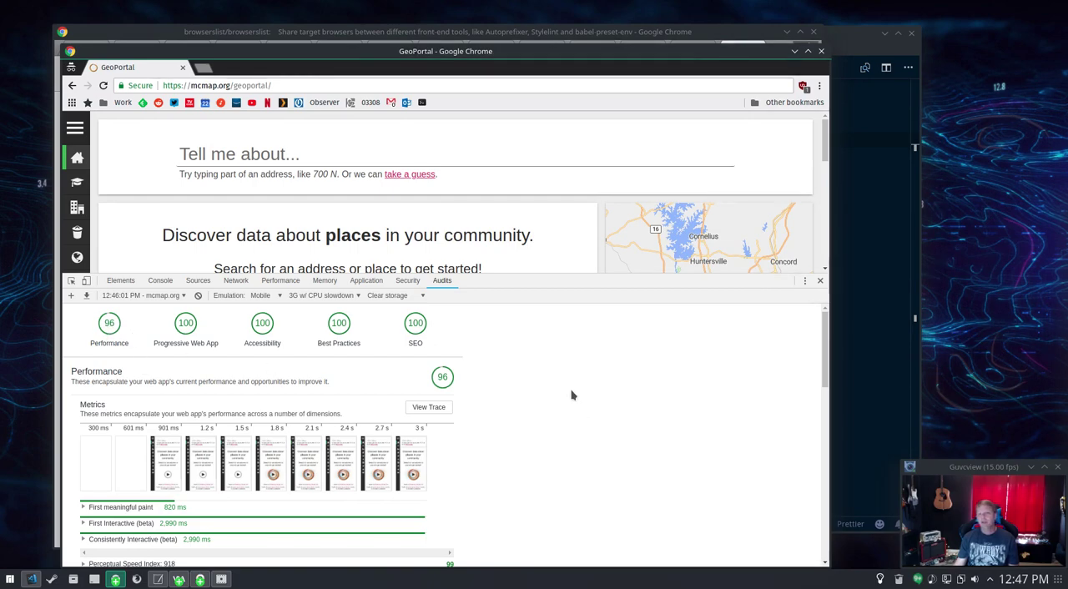
mouse_move(420, 377)
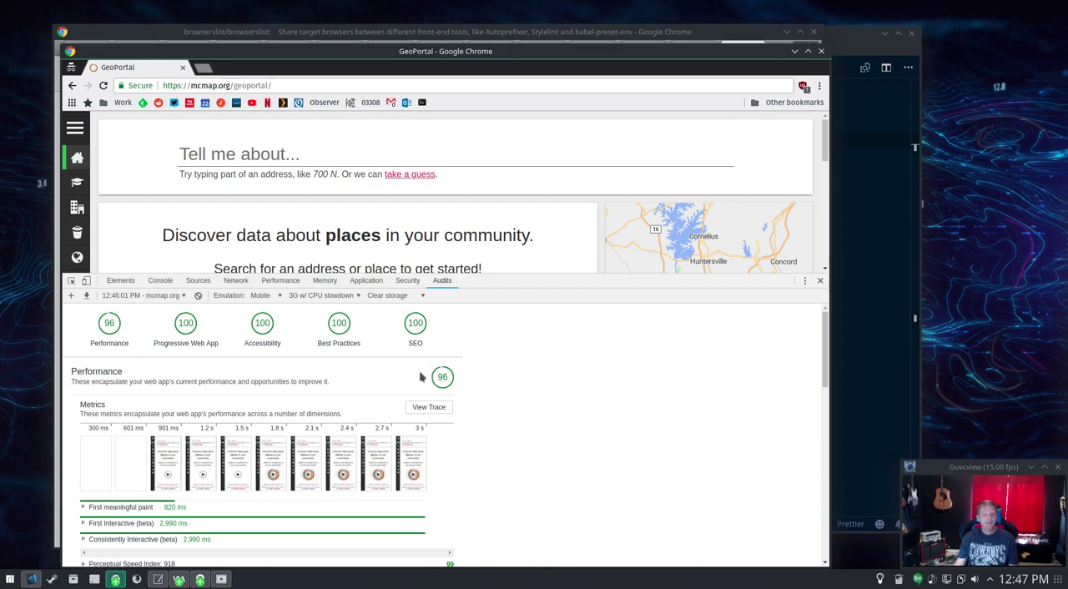
mouse_move(542, 390)
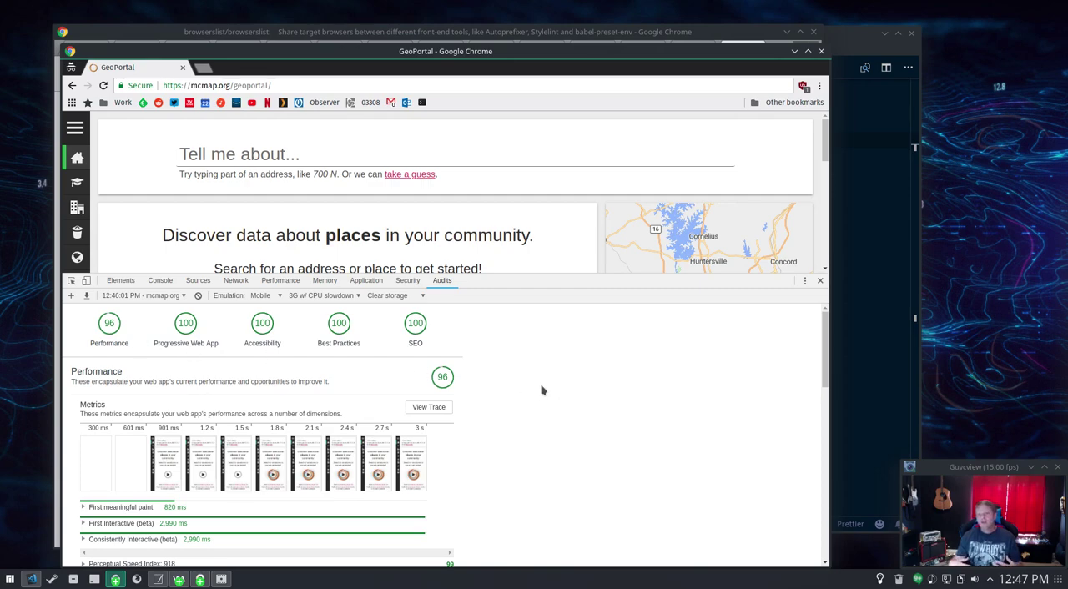